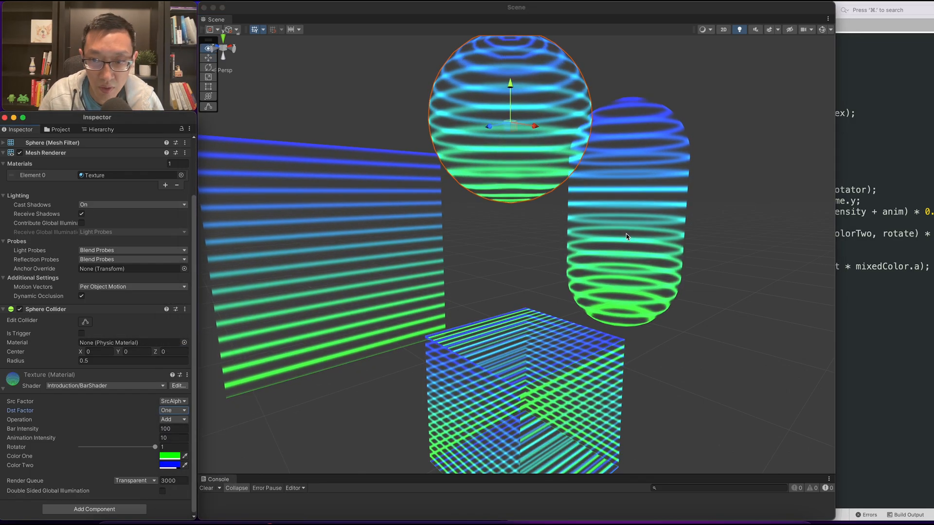
- Move to the single quad showing the starter red-green BarShader gradient
drag(156, 447, 80, 447)
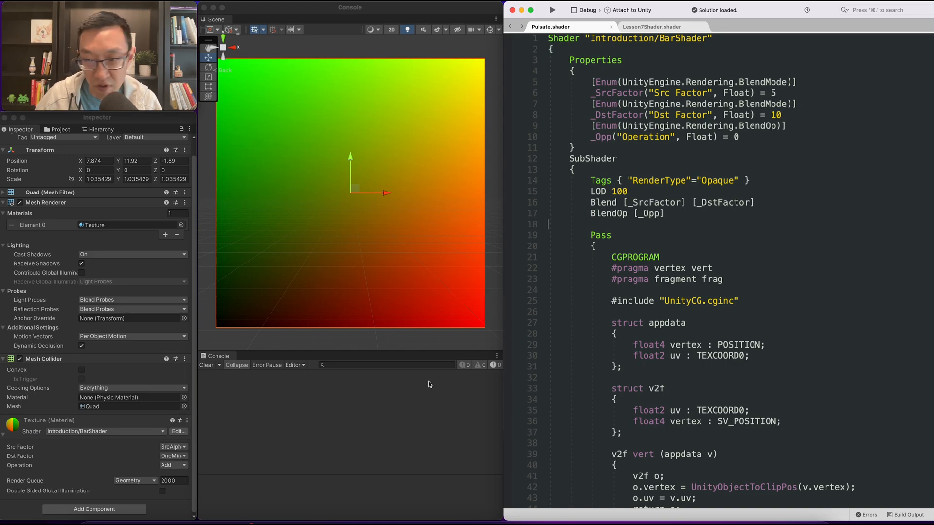
- In frag, set float barEffect = i.uv.y and output it as the red channel
scroll(down, 3)
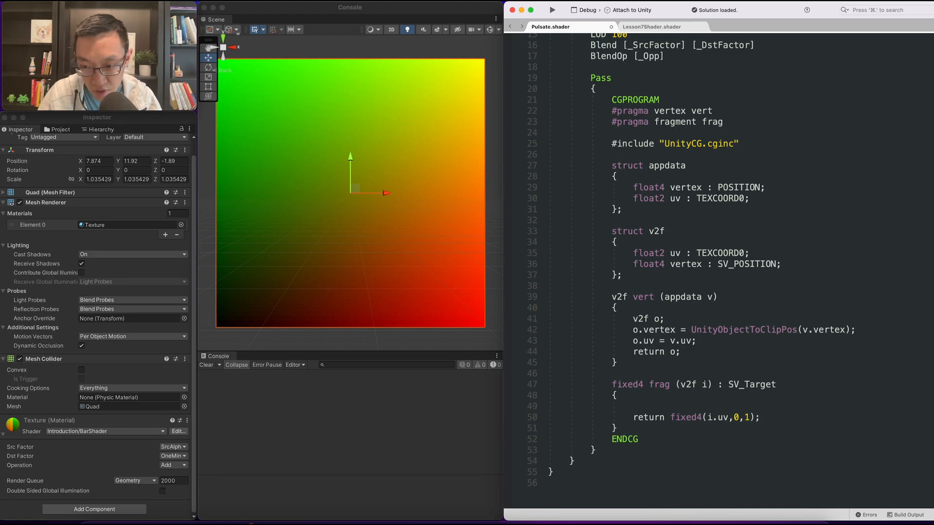
text(float)
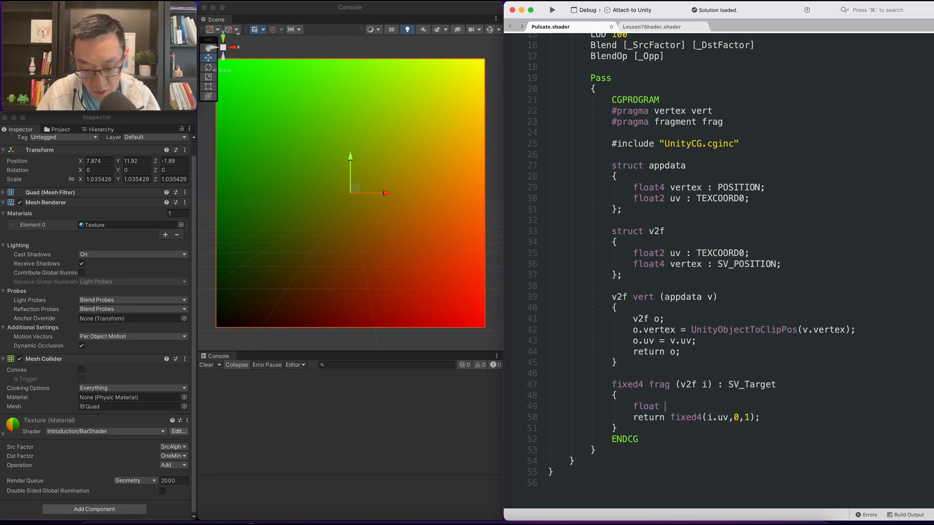
text(barEffect =)
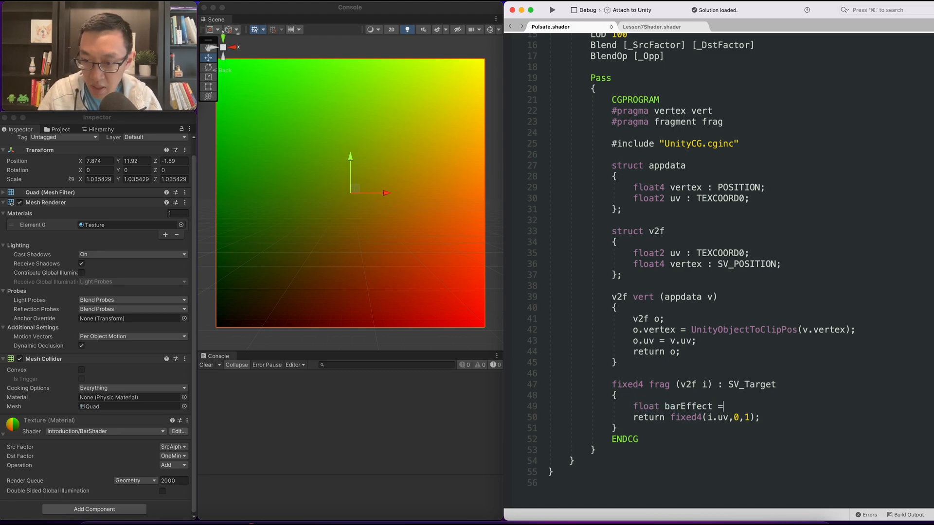
text(i.u)
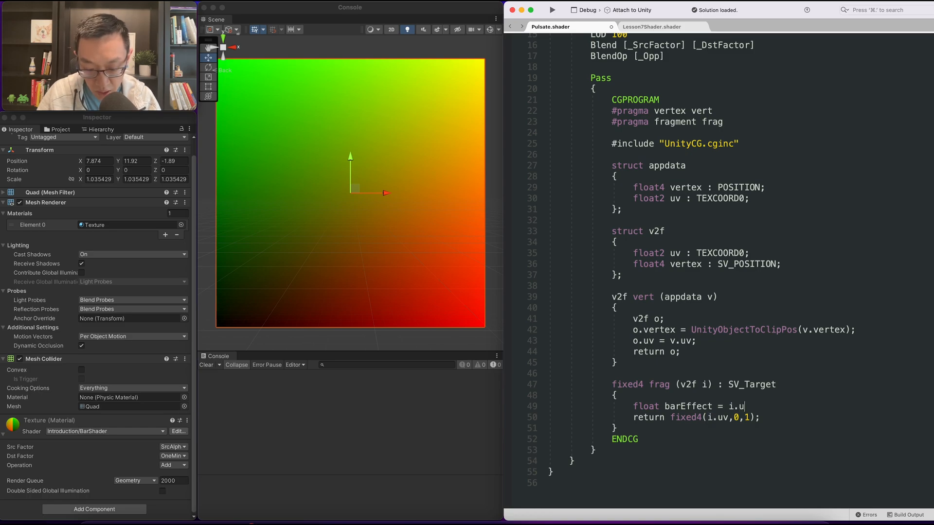
text(.y;)
click(695, 417)
text(barEffect,0)
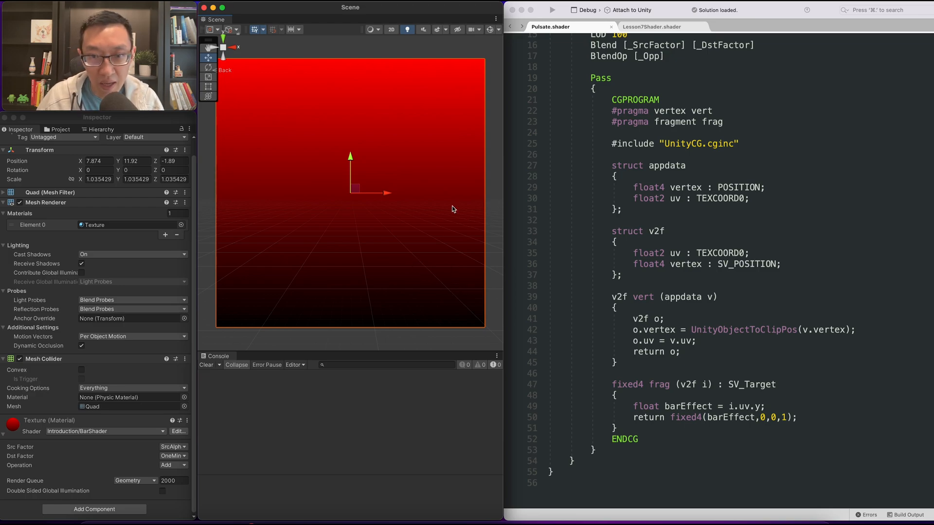
mouse_move(440, 288)
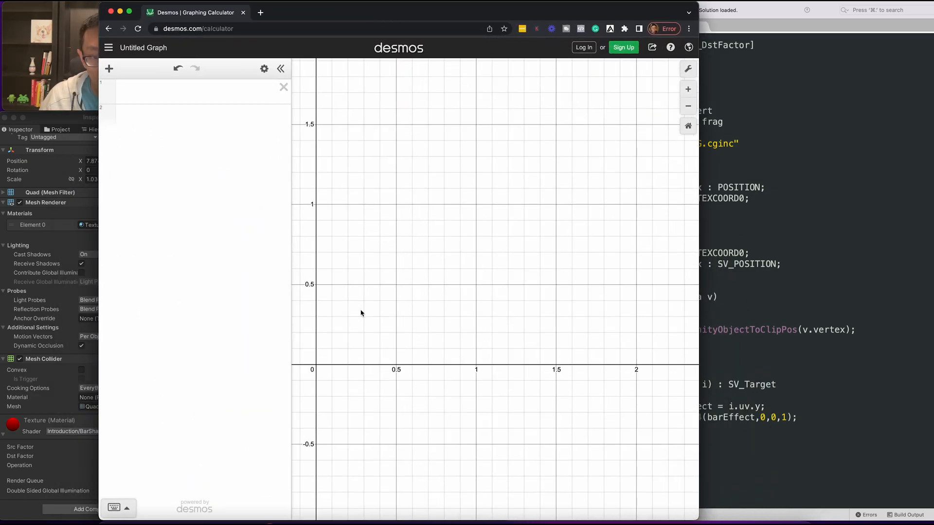
mouse_move(368, 347)
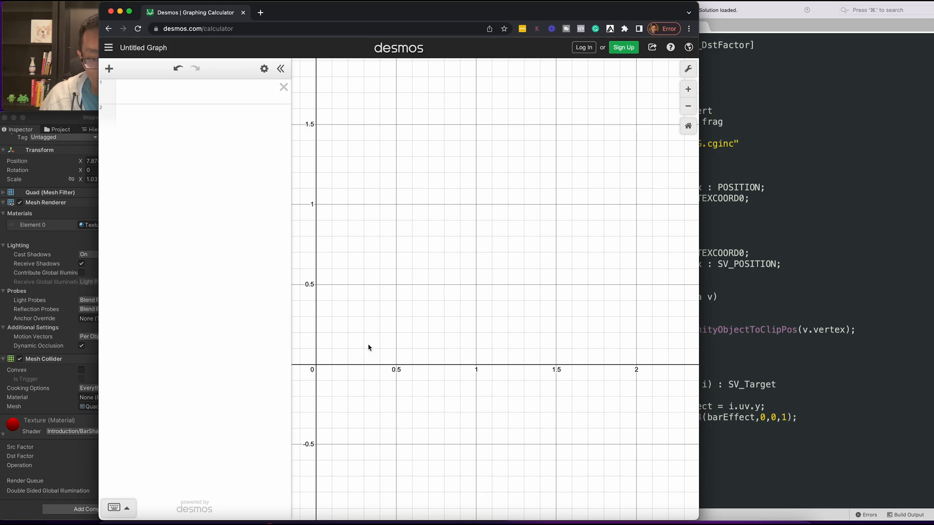
mouse_move(458, 353)
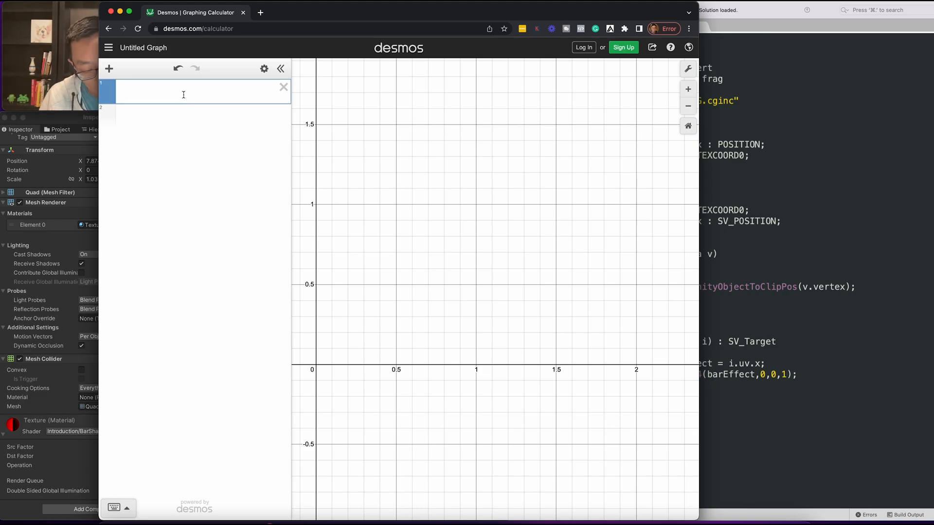
- Plot sin(x) in Desmos, then change it to sin(x·10)
text(sin(x))
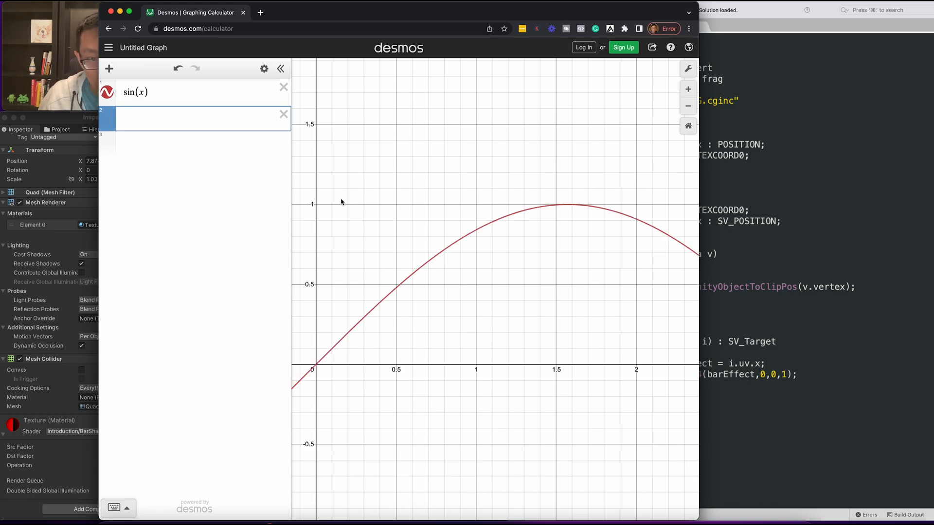
mouse_move(315, 368)
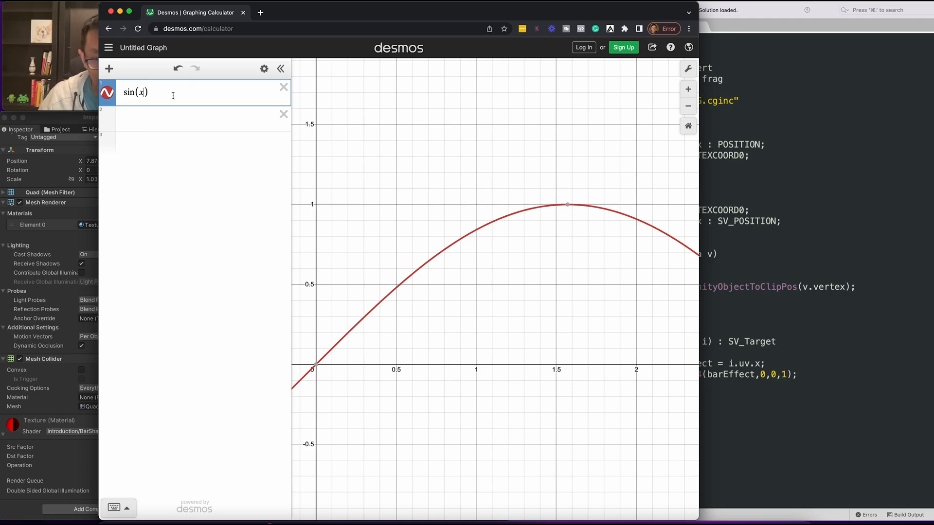
mouse_move(364, 202)
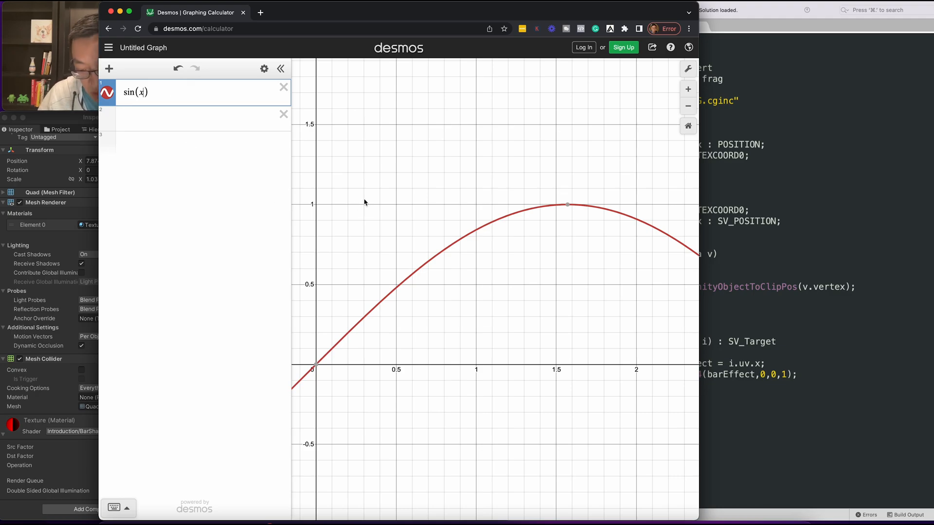
text(·)
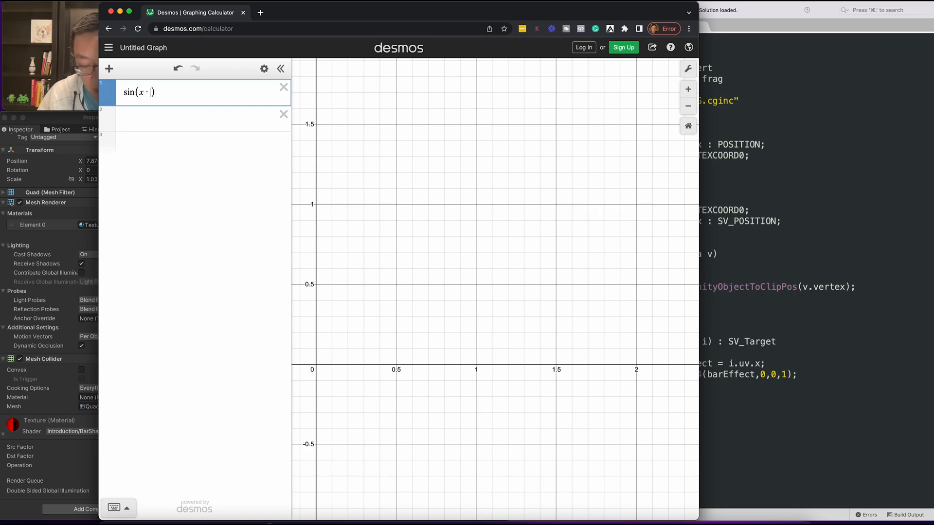
text(10)
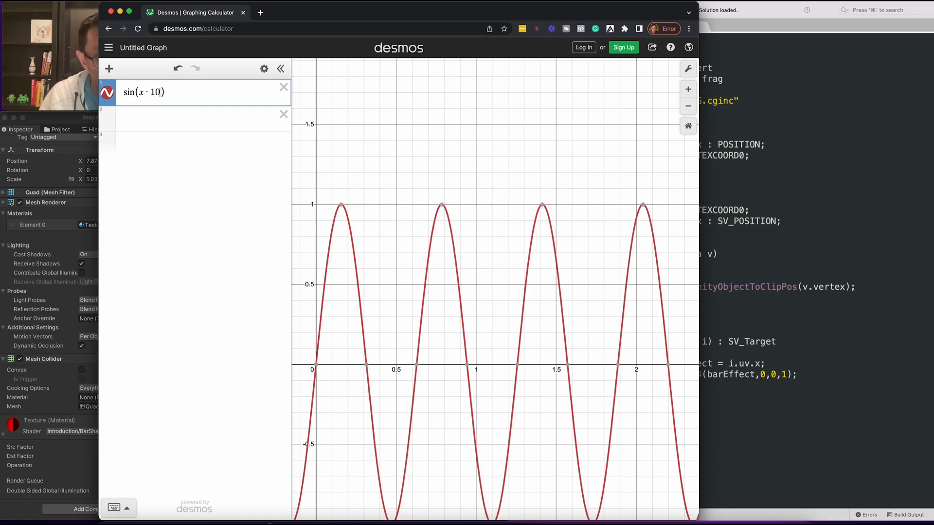
mouse_move(315, 368)
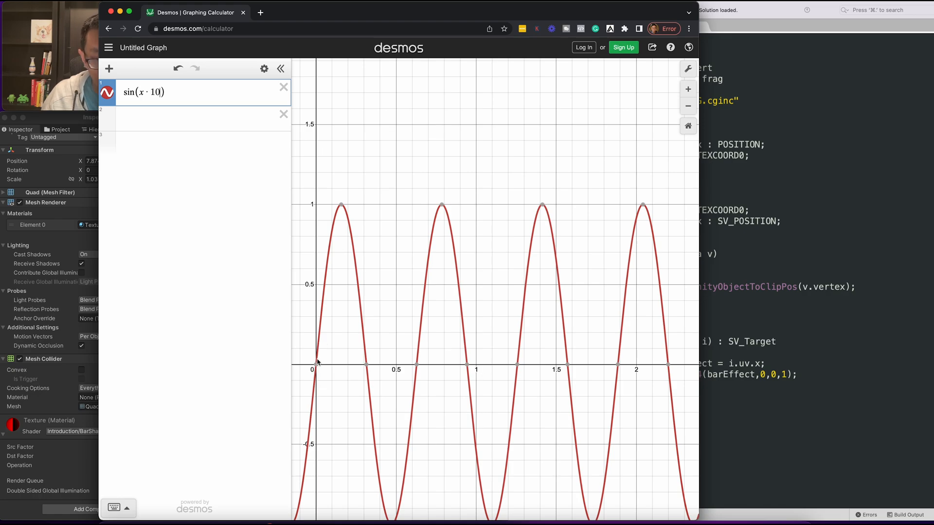
mouse_move(372, 342)
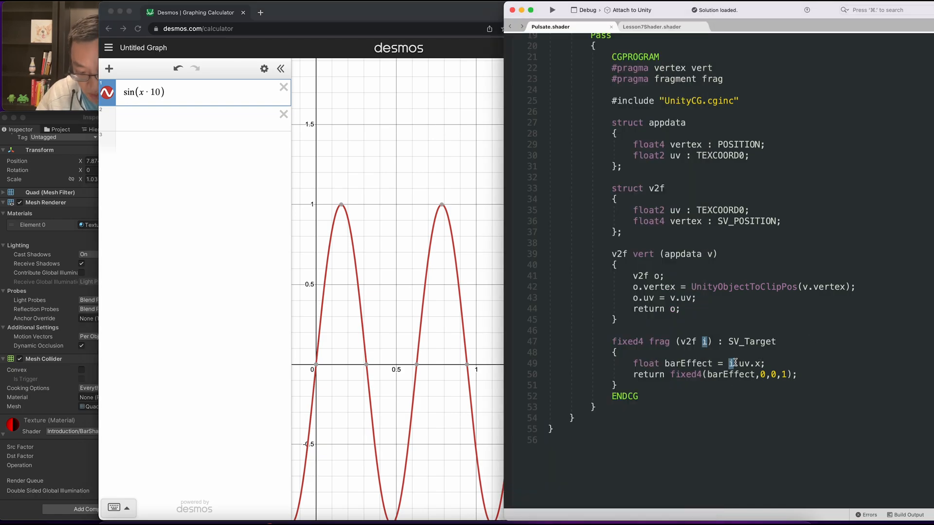
- Change the frag line to float barEffect = sin(i.uv.x * 10)
text(sin()
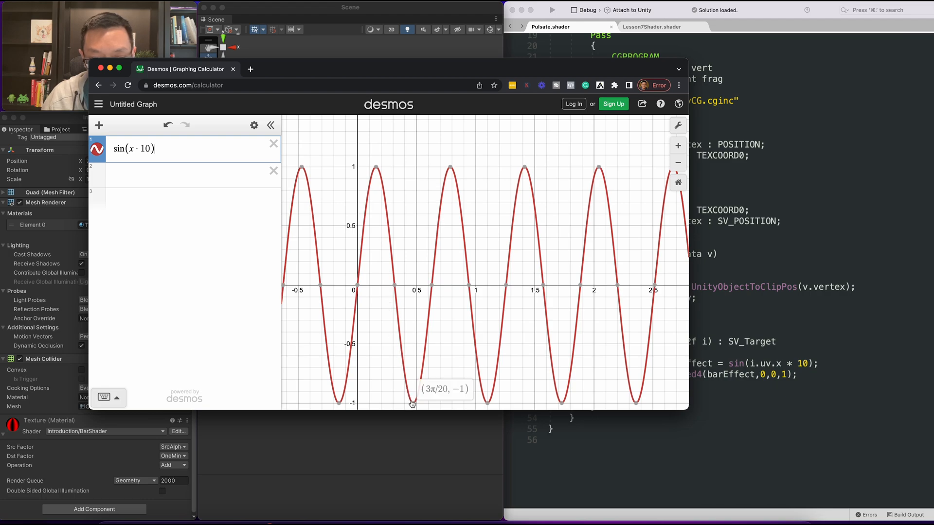
mouse_move(406, 311)
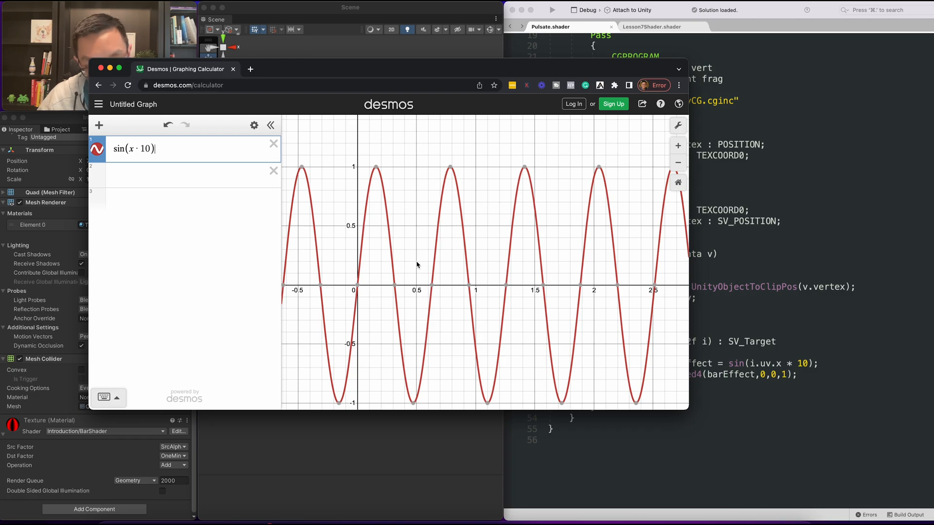
mouse_move(385, 202)
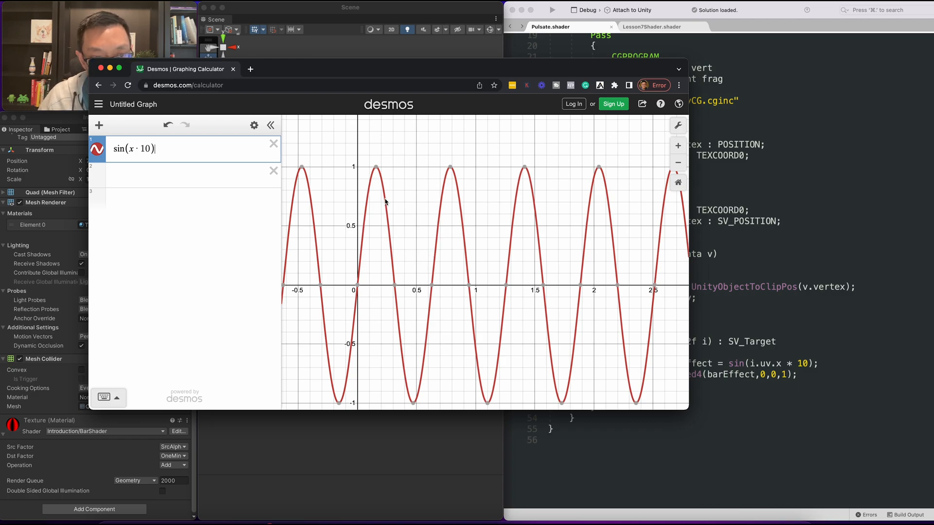
mouse_move(343, 281)
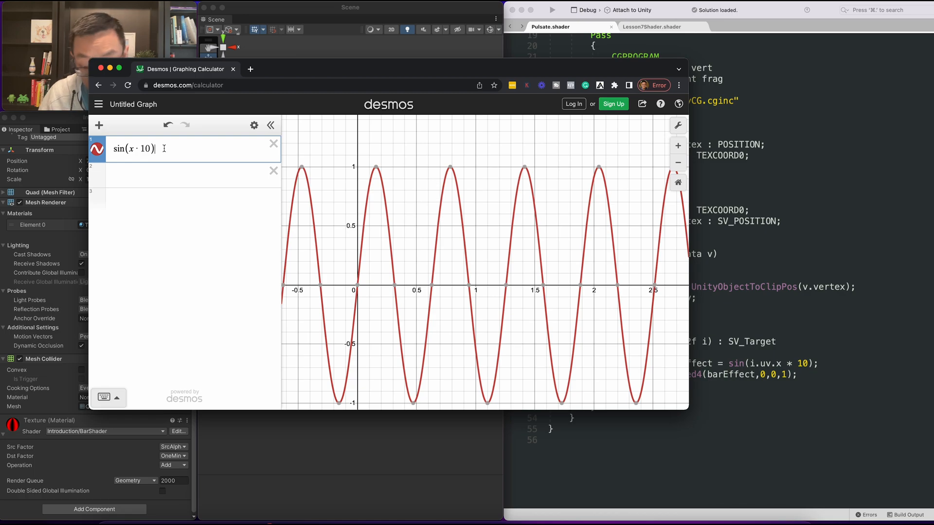
- Append ·0.5 + 0.5 to the Desmos wave and select the 50 frequency multiplier
text(·0)
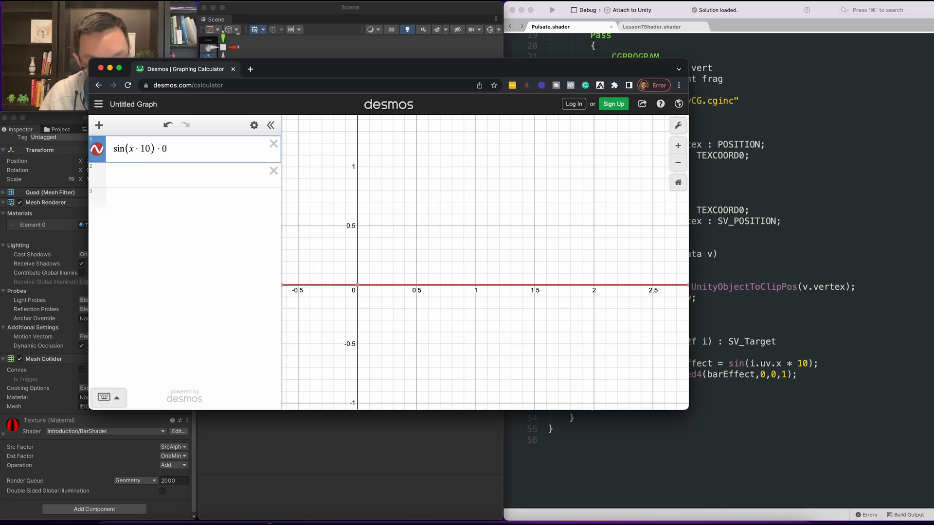
text(.5 +)
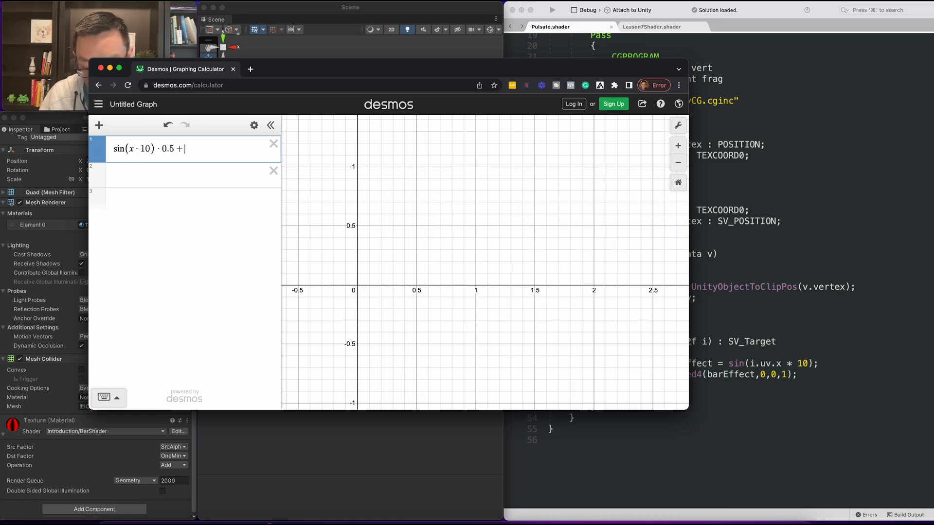
text(0.5 + 0.5)
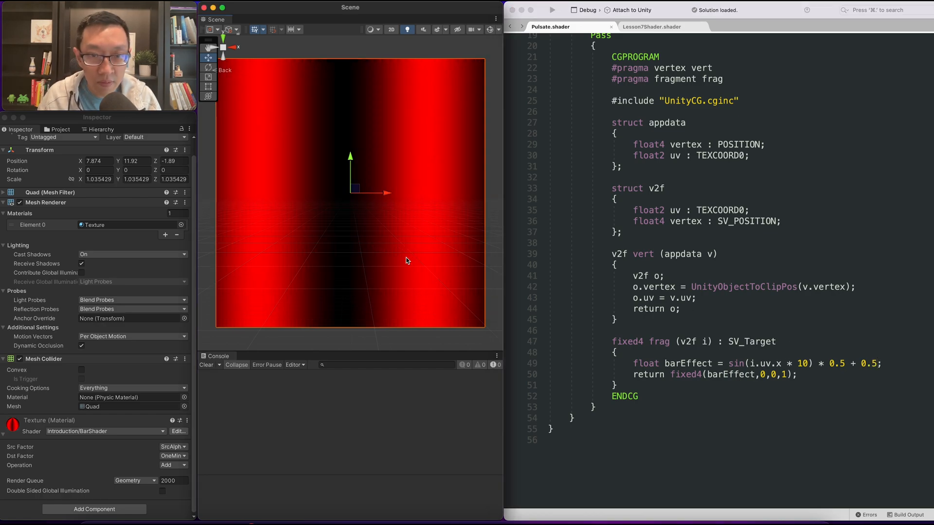
mouse_move(321, 243)
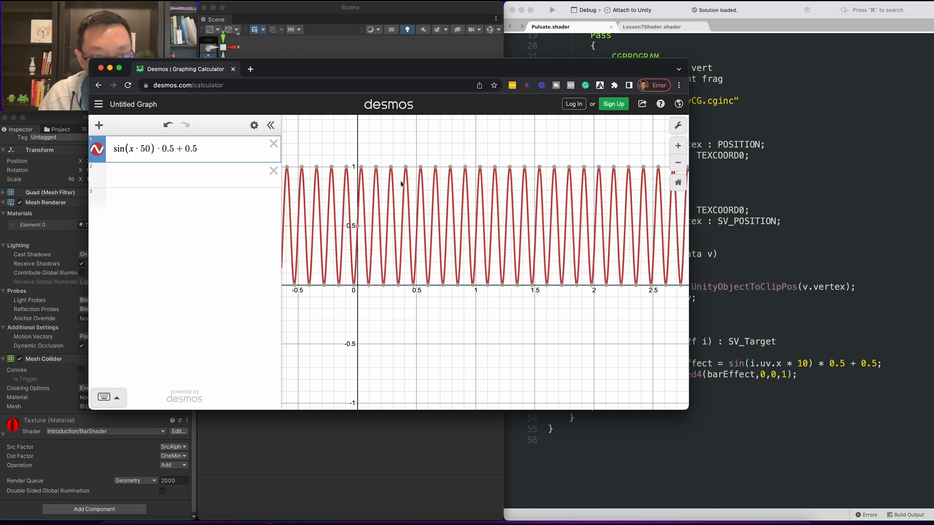
click(140, 149)
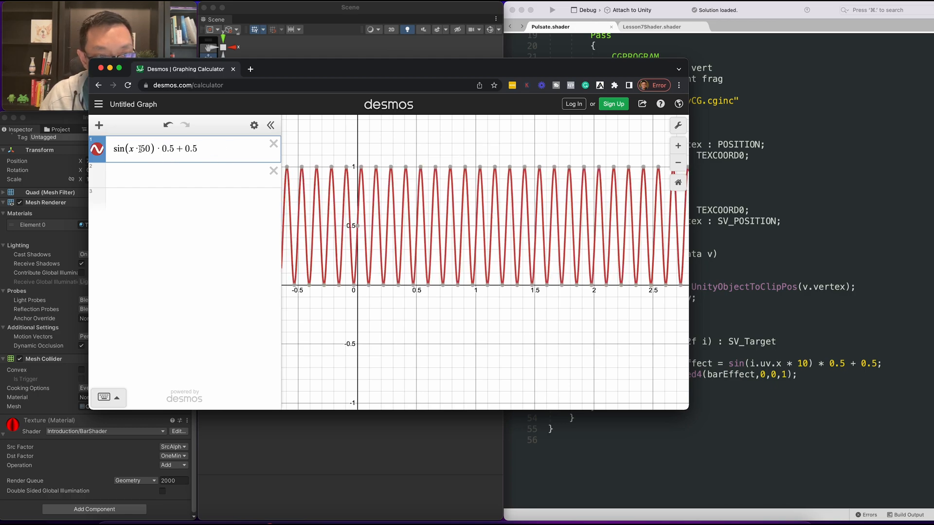
double_click(145, 148)
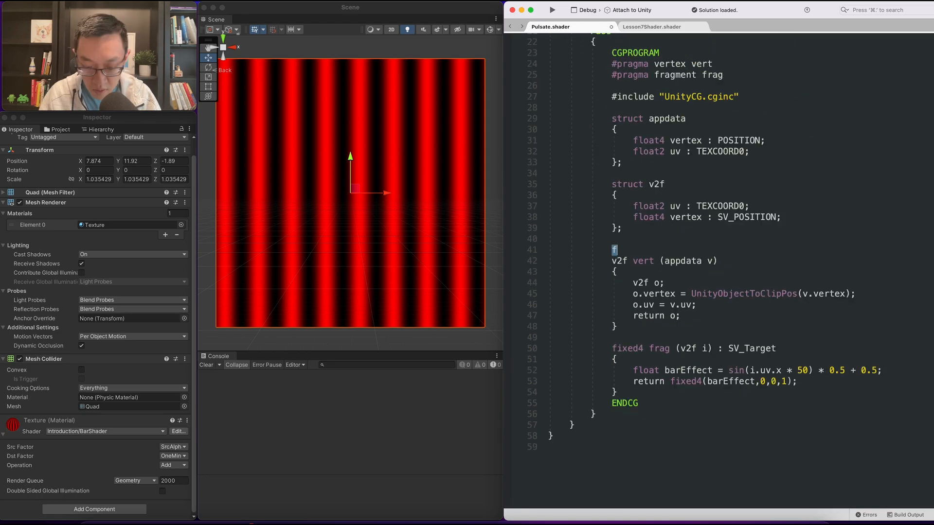
- Declare float _BarIntensity, use it in place of 50, and set Bar Intensity to 50
text(float _BarIntensity;)
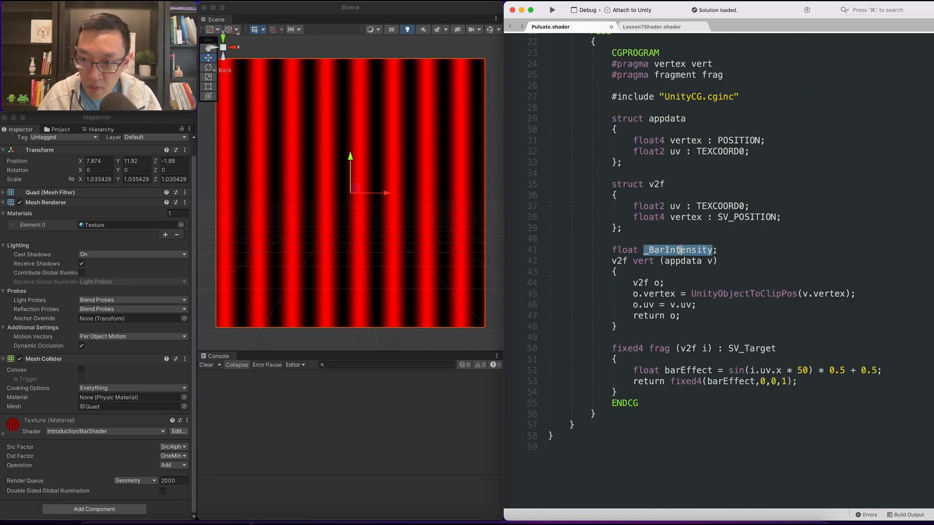
text(_BarIntensity)
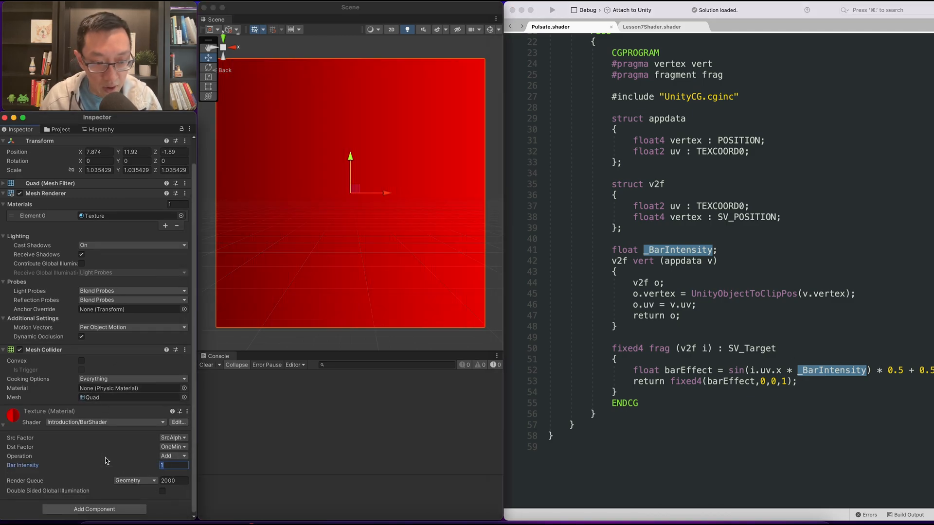
text(50)
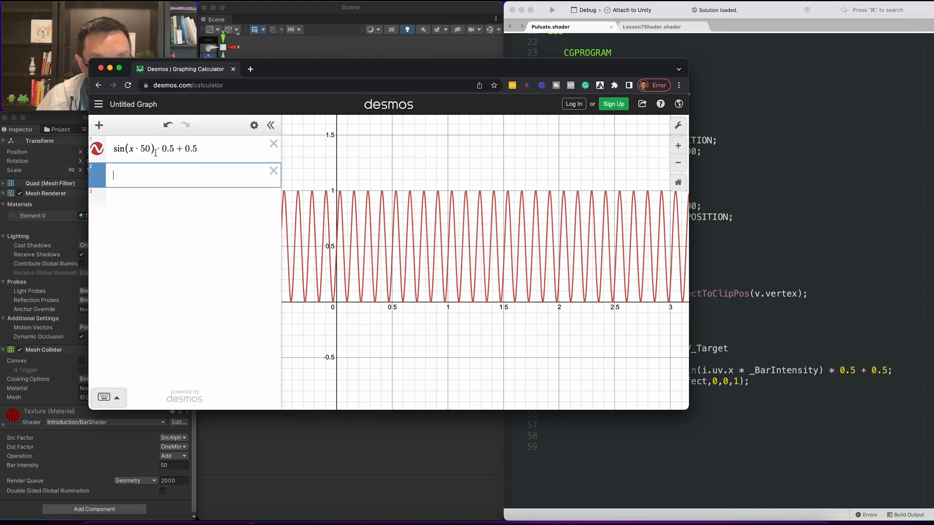
- Add offset a=0 inside the Desmos sine and sweep its slider through negative and positive values
text(d)
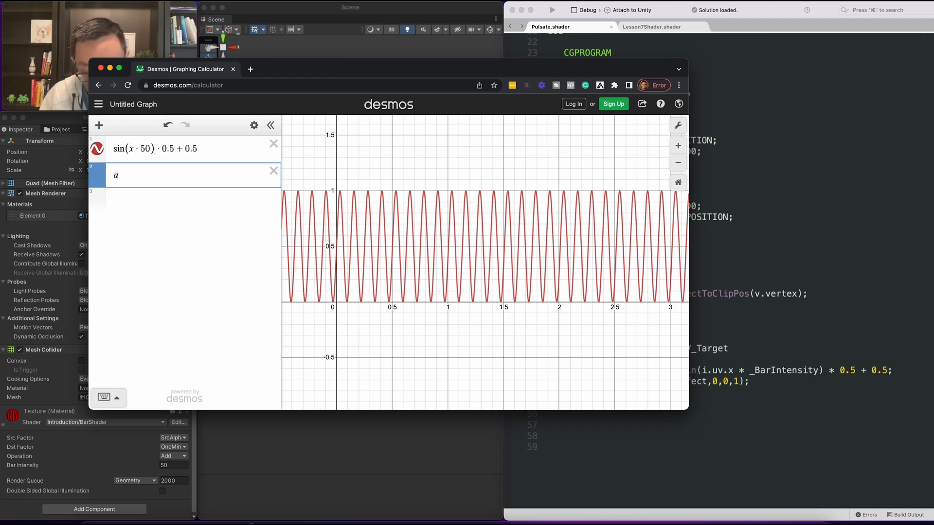
text(a=)
click(194, 149)
text( + a)
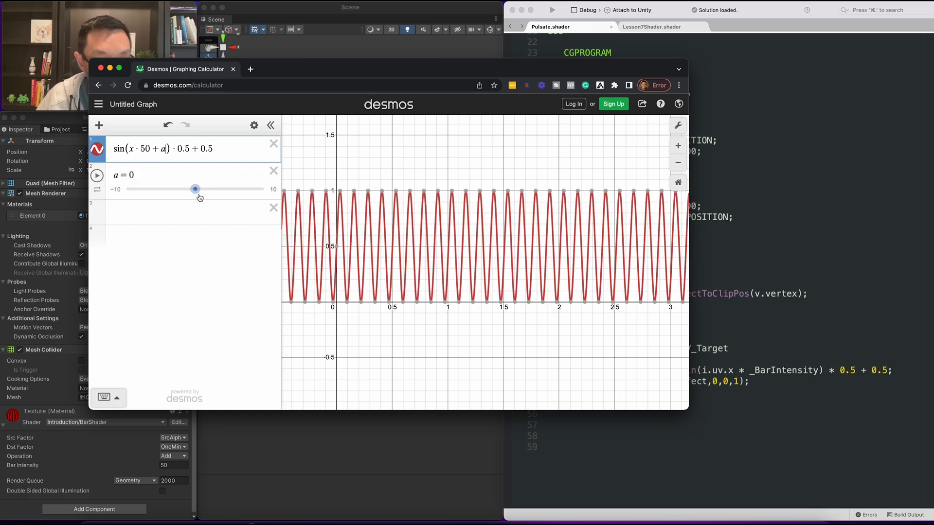
drag(195, 189, 141, 189)
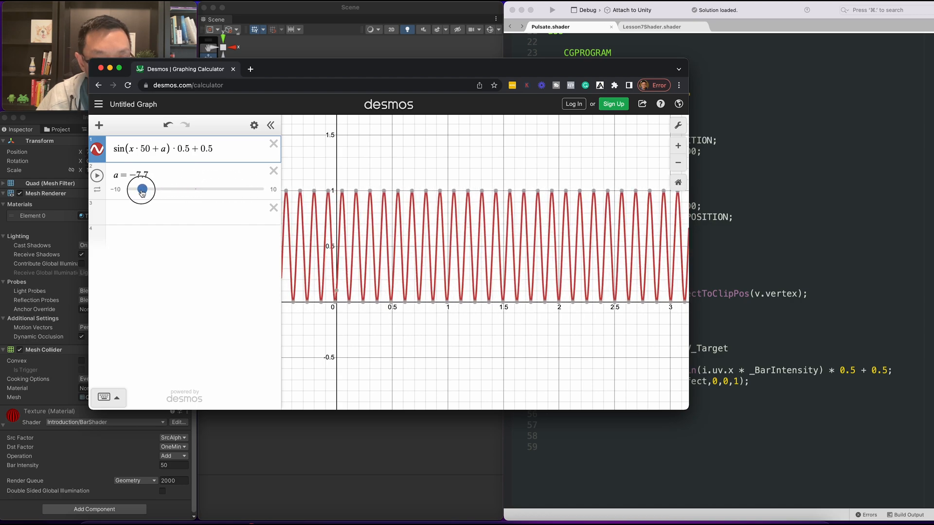
drag(141, 189, 215, 189)
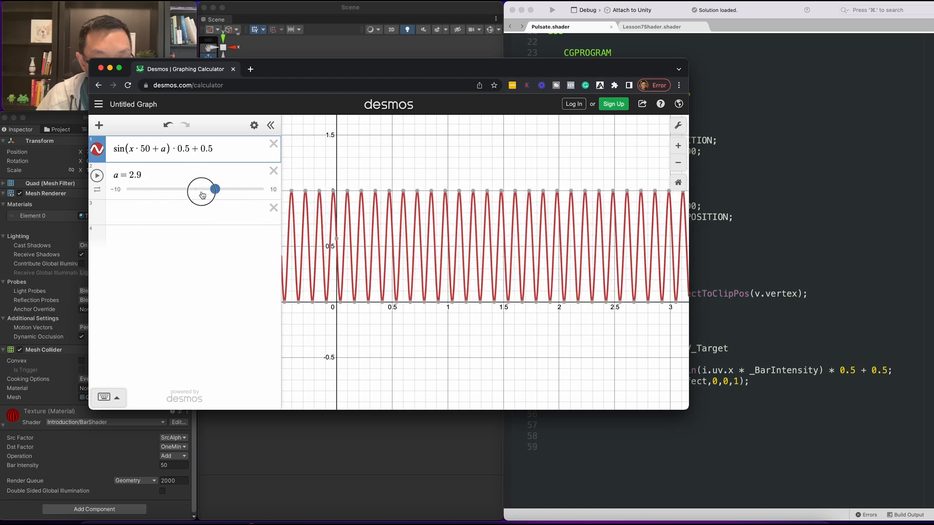
drag(215, 189, 211, 189)
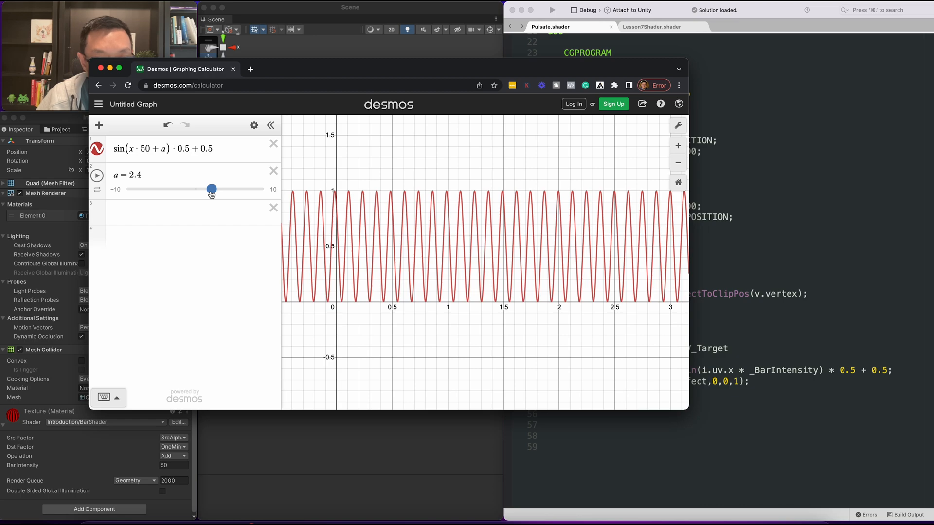
drag(212, 189, 195, 189)
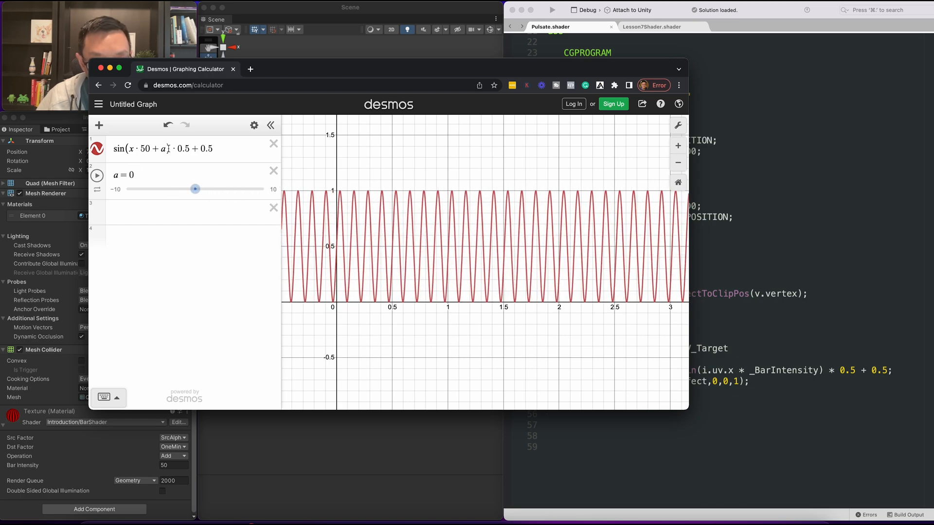
drag(194, 188, 233, 189)
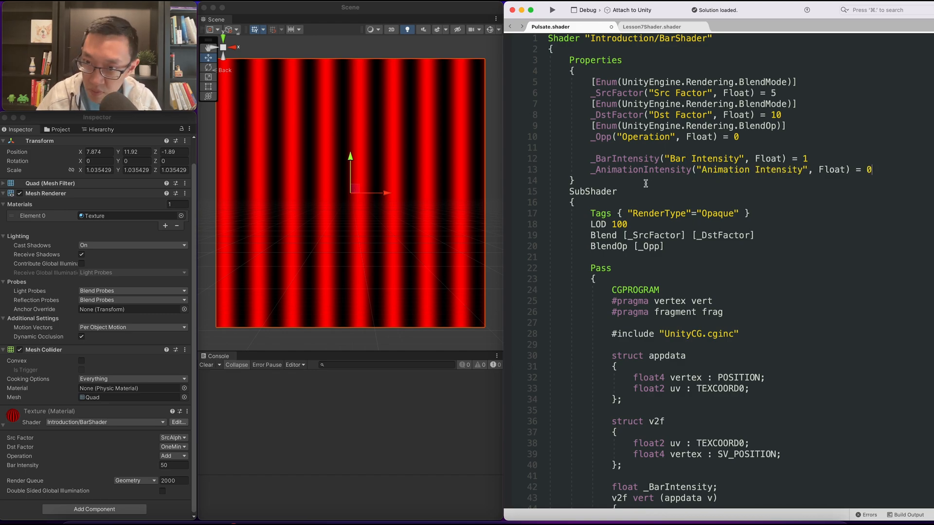
- Declare _AnimationIntensity, compute anim = _AnimationIntensity * _Time.y, and add +anim inside the sine
text(float)
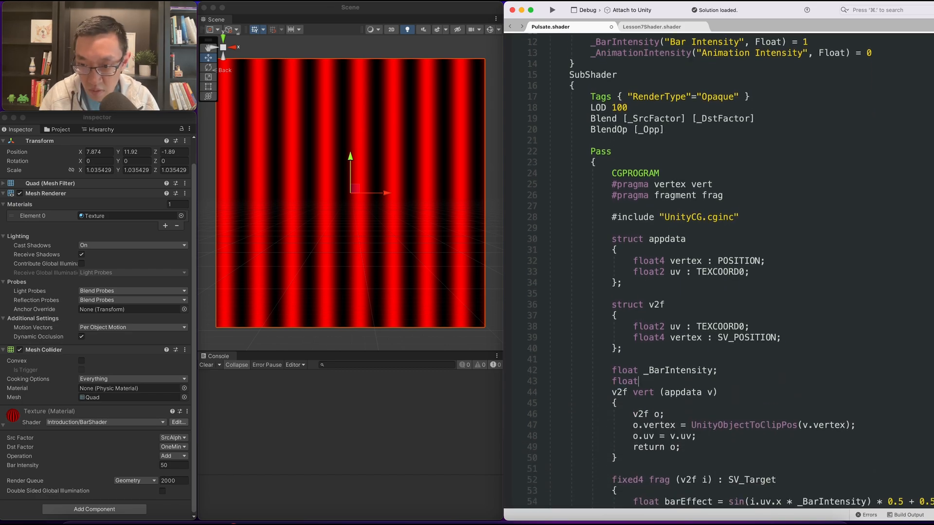
text(_AnimationIntensity;)
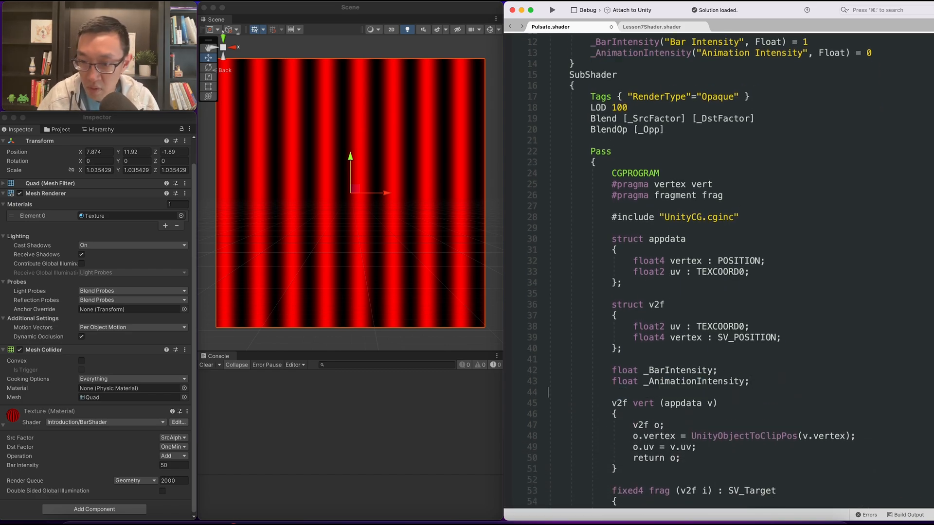
scroll(down, 3)
text(float an)
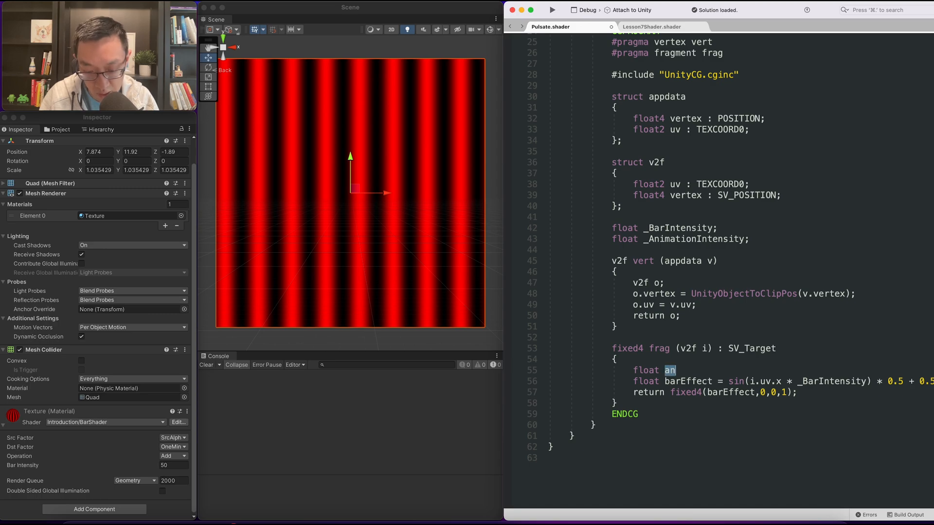
text(im = _AnimationIntensity *)
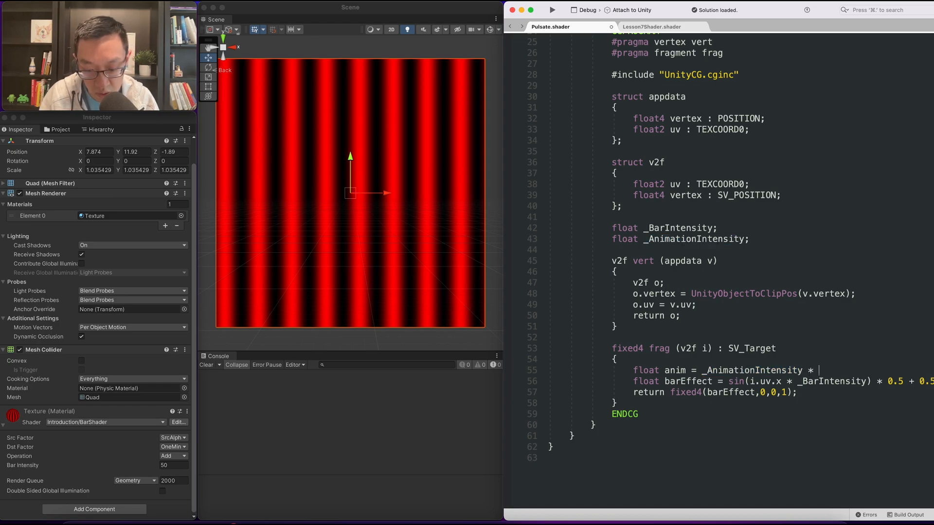
text(_Time.y;)
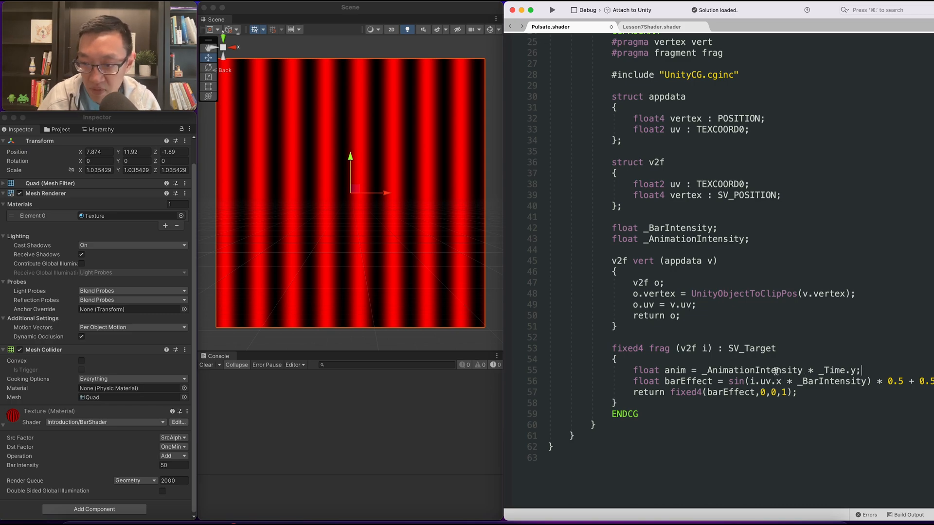
double_click(648, 370)
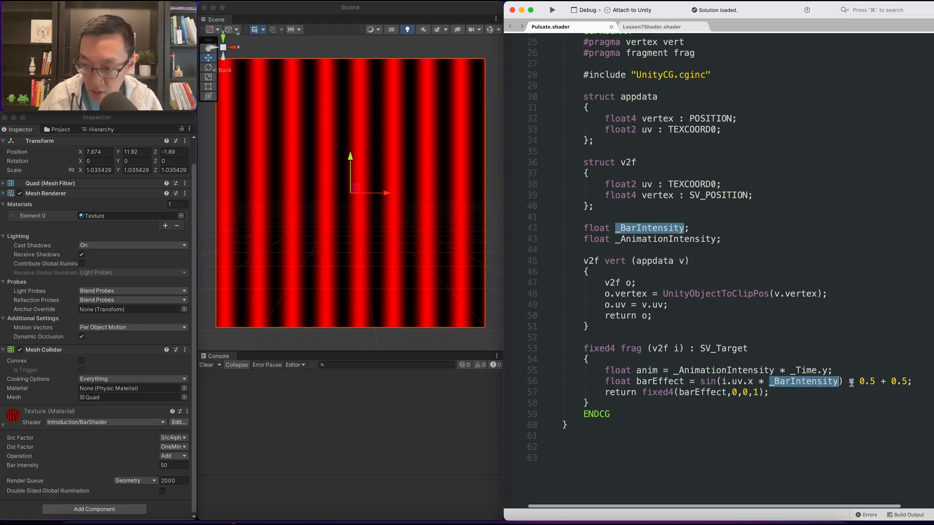
text(+anim)
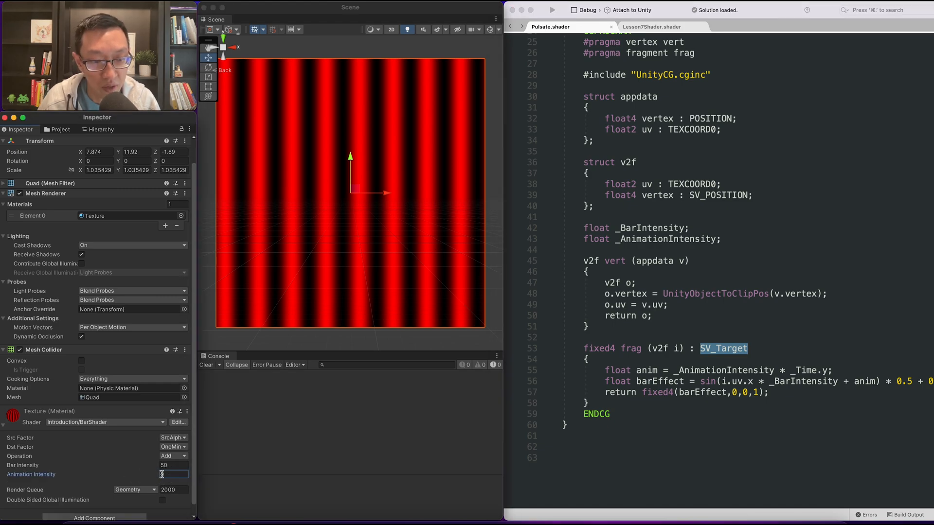
- Enter Animation Intensity values -1, 1 and 10
text(-1)
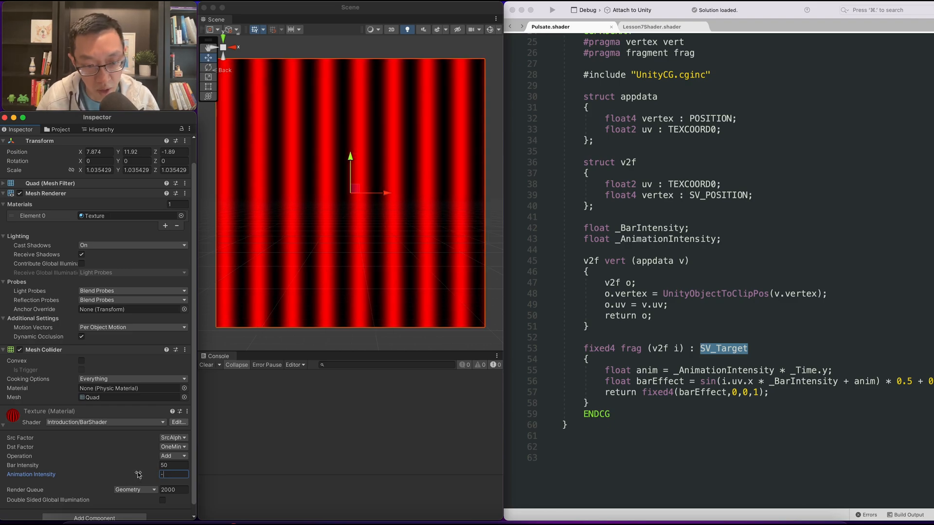
text(1)
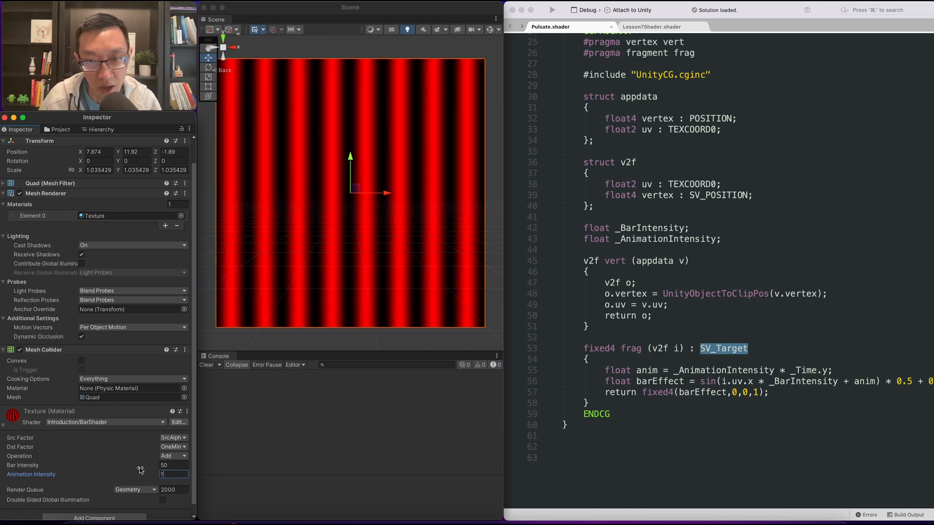
text(10)
text(float rotate)
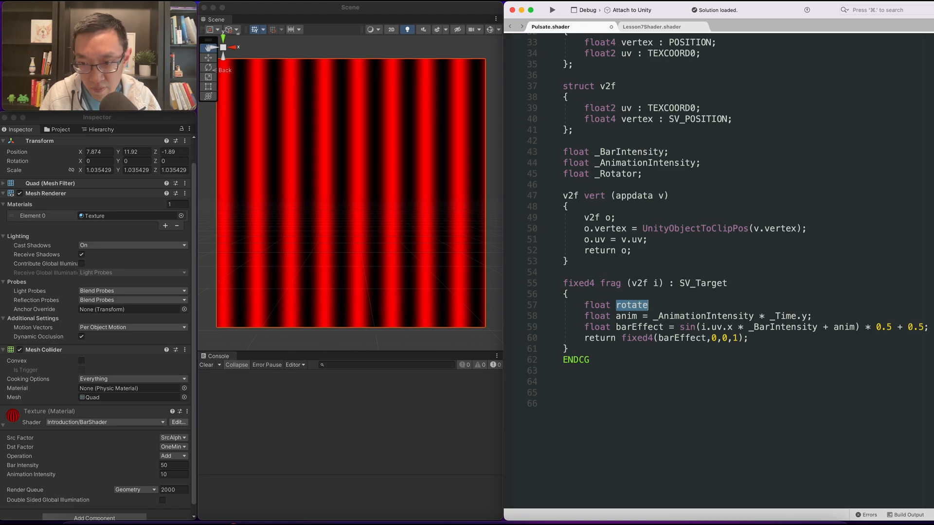
- Compute rotate = lerp(i.uv.x, i.uv.y, _Rotator), use it in the sine, and set Rotator to 0
text(=)
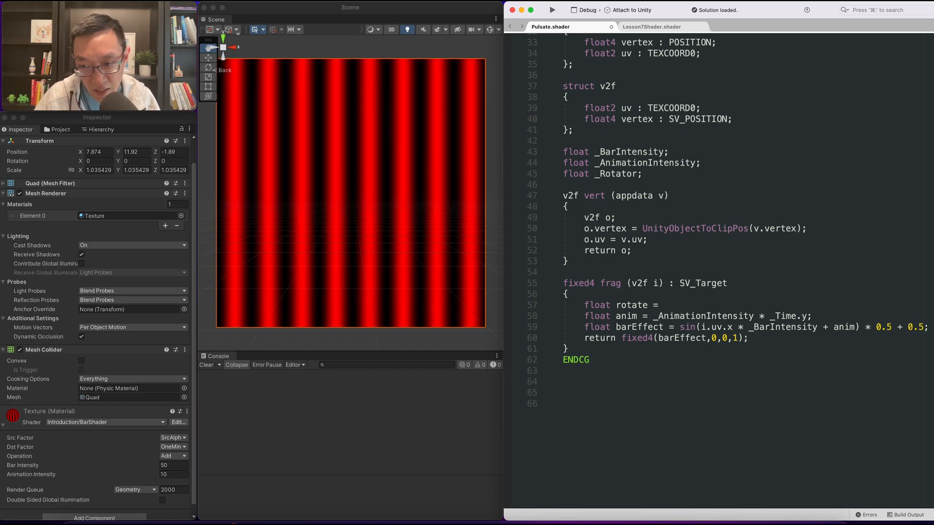
text(lepr)
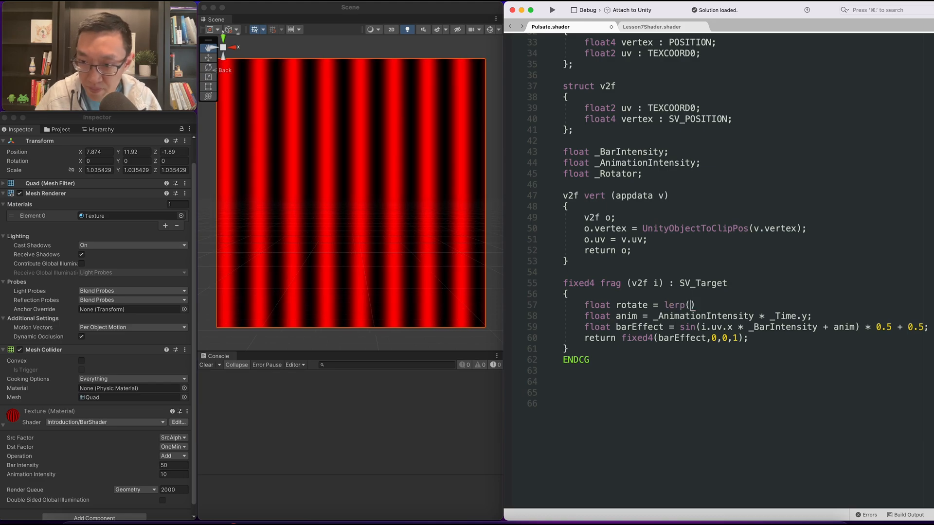
text(i.uv.x, i.uv.x)
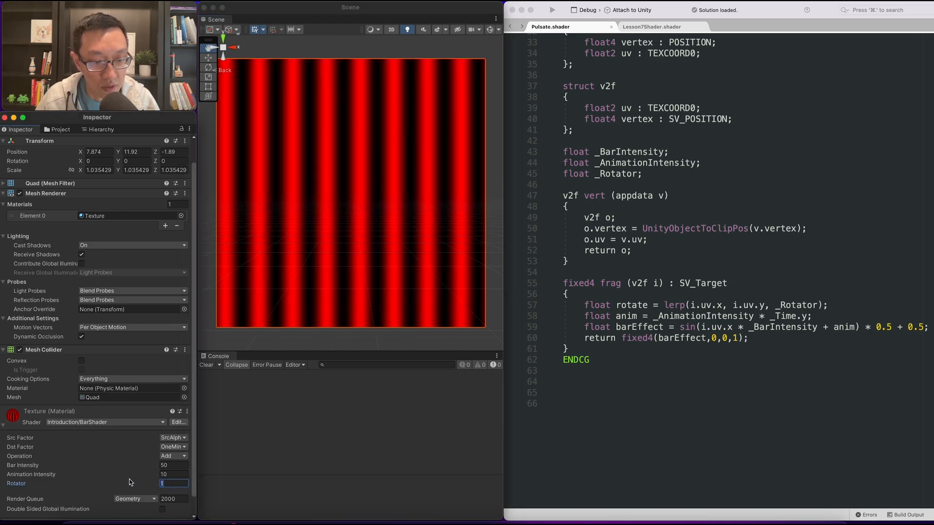
text(0)
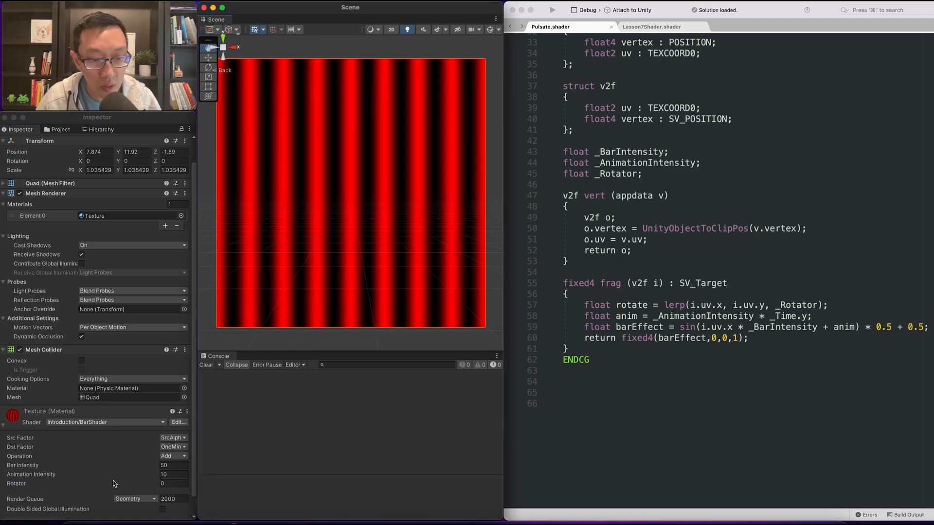
double_click(630, 305)
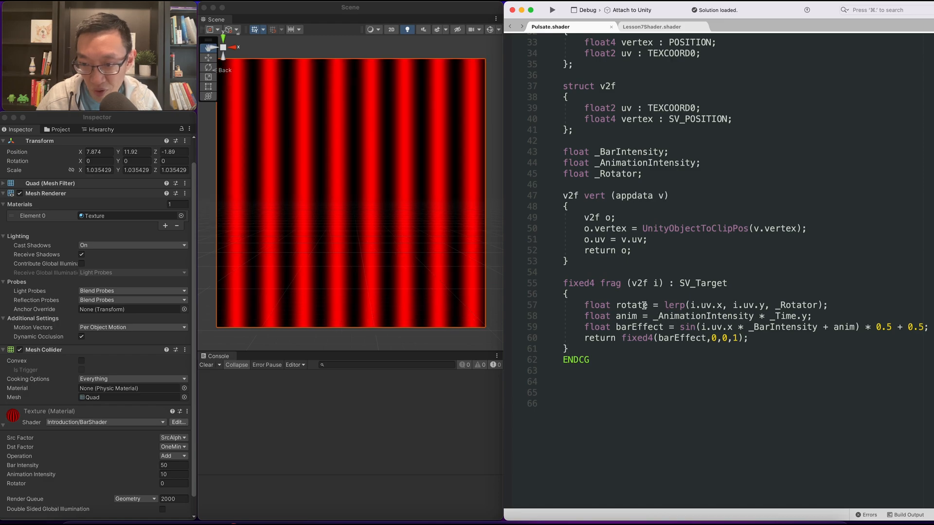
double_click(631, 305)
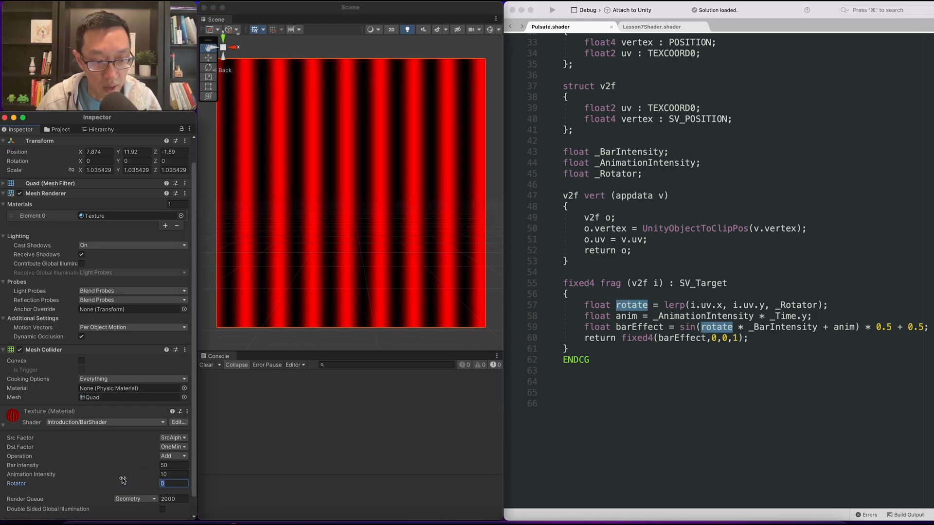
- Try Rotator values 1 and 0.5, and change the Rotator property type to Range()
text(1)
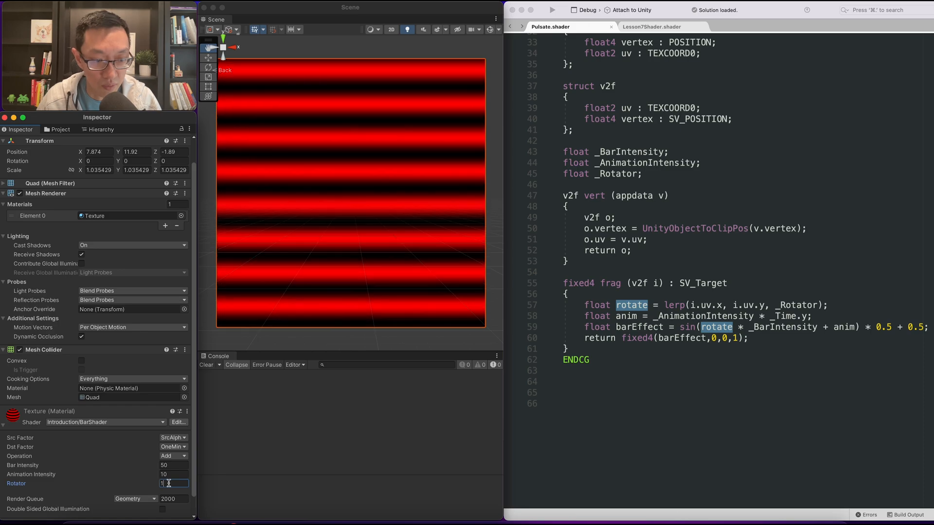
text(.5)
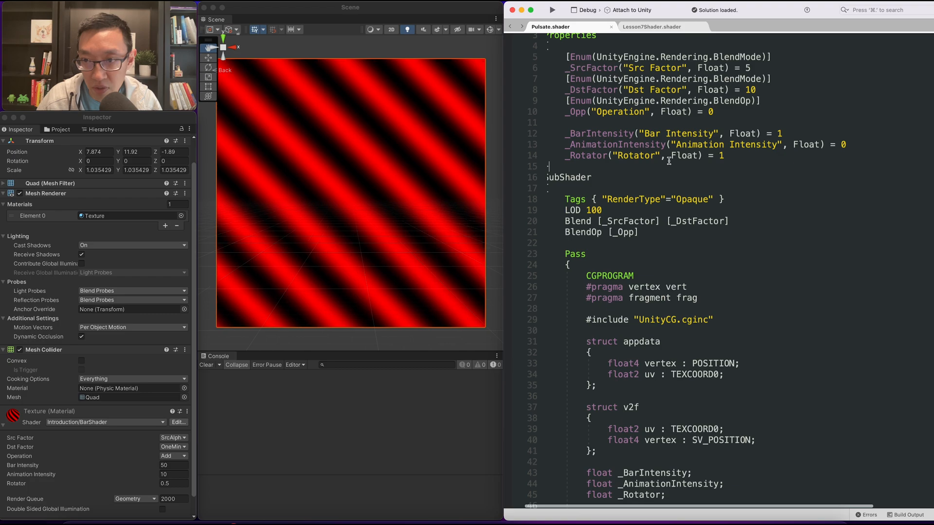
double_click(684, 156)
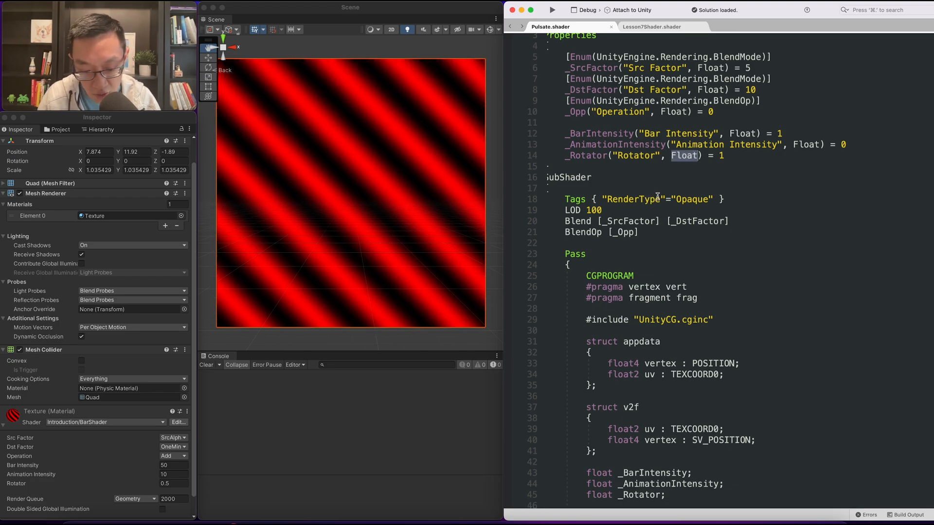
text(Range())
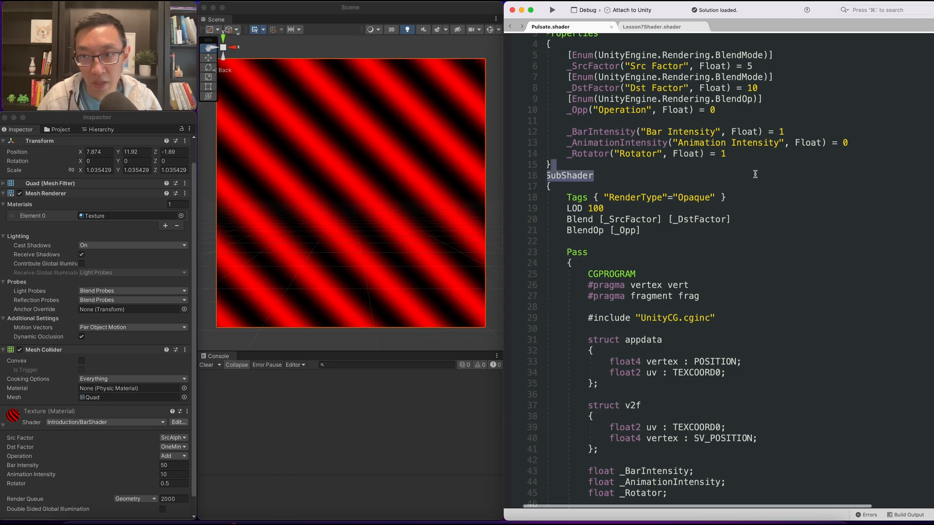
- Set the material's Rotator to -1, then to 2 for diagonal stripes
click(166, 483)
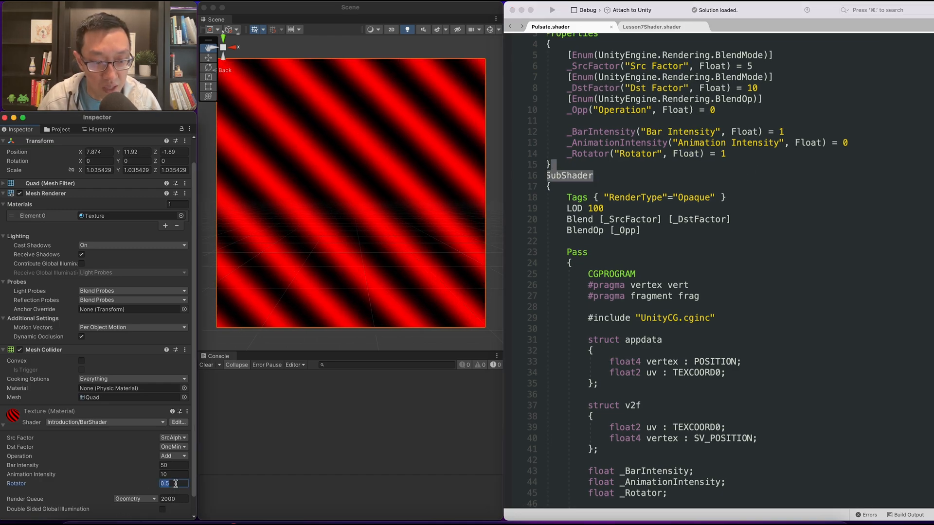
text(-1)
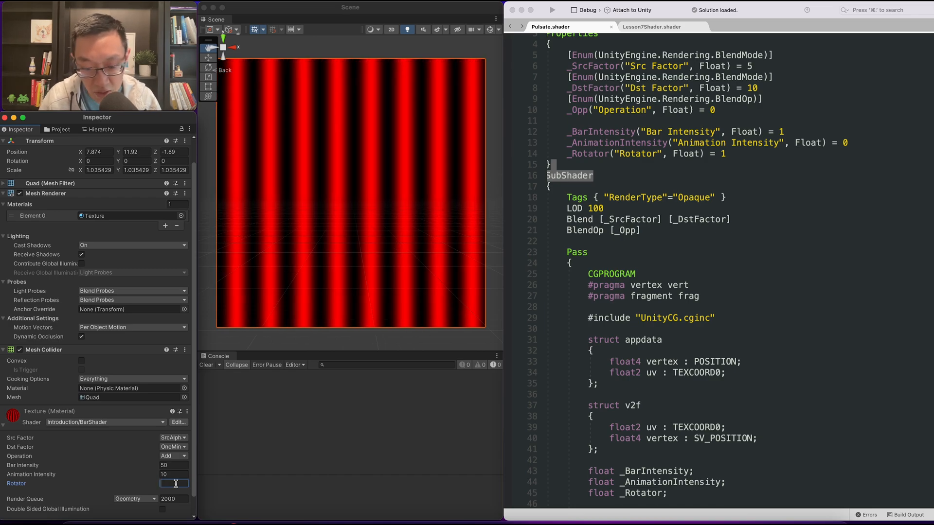
text(2)
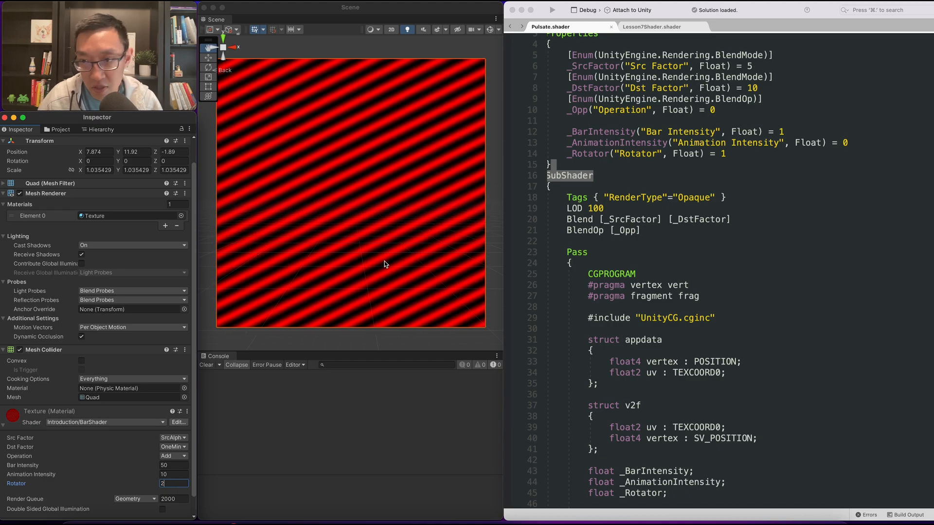
- Change the _Rotator property's type from Float to Range(0,1)
double_click(686, 154)
text(R)
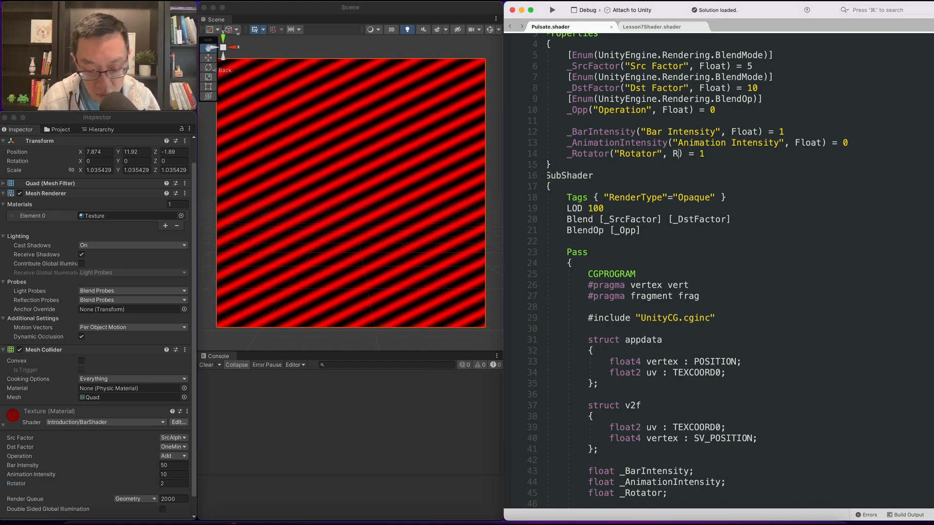
text(ange(0)
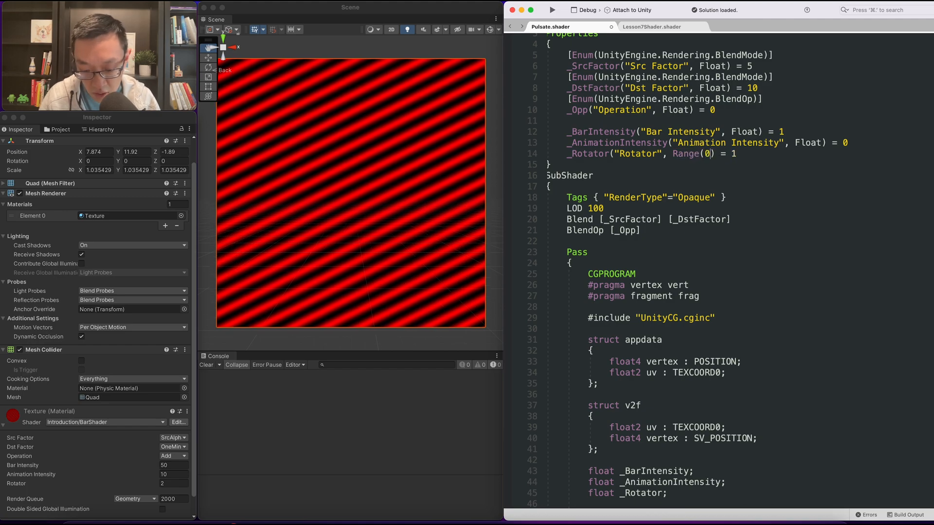
text(,1)
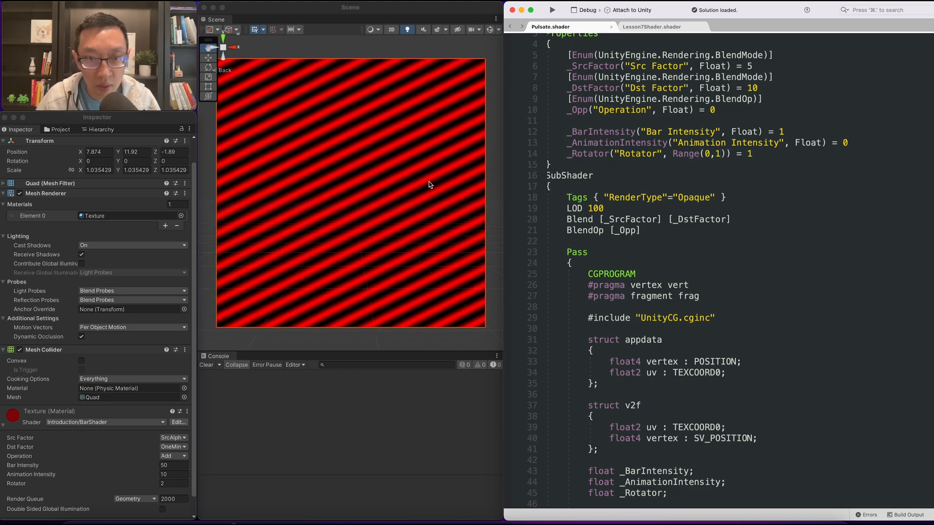
- Sweep the Rotator slider through vertical and settle at 0.51 for diagonal stripes
drag(155, 483, 115, 484)
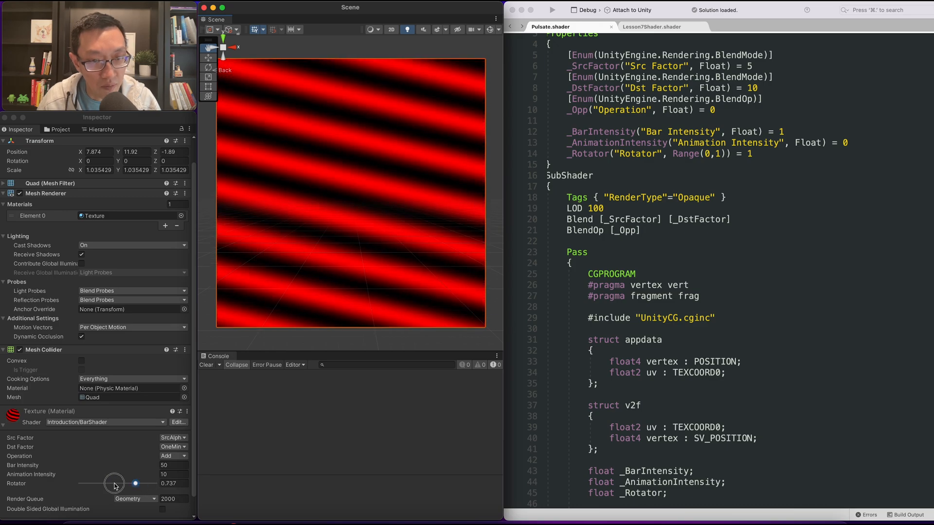
drag(134, 483, 80, 483)
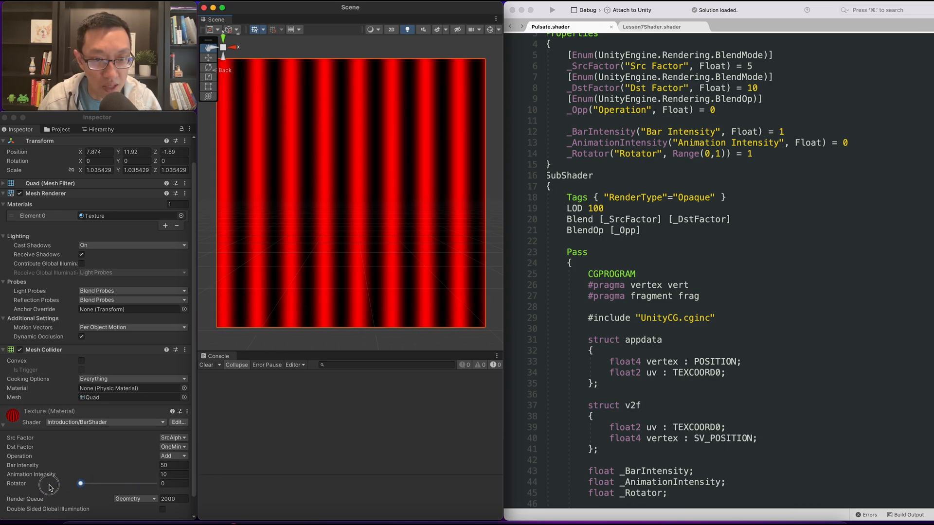
drag(80, 483, 117, 483)
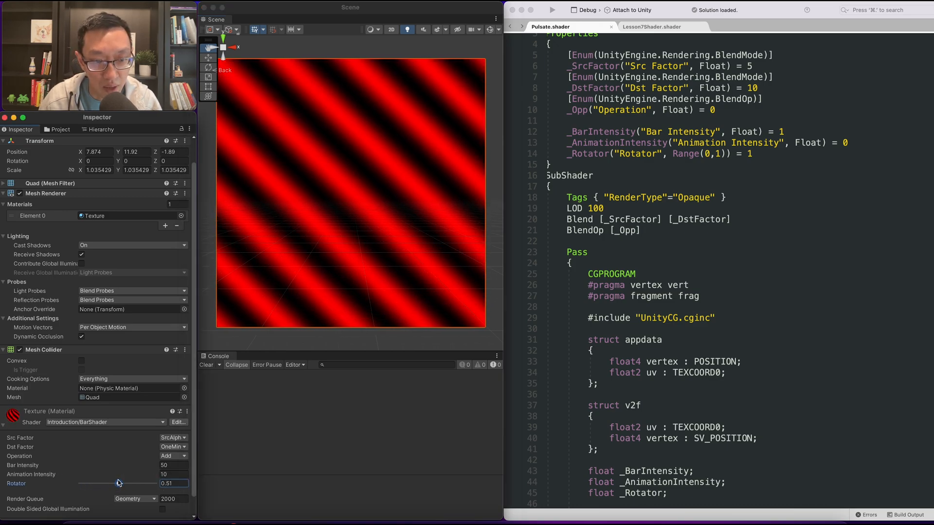
scroll(down, 3)
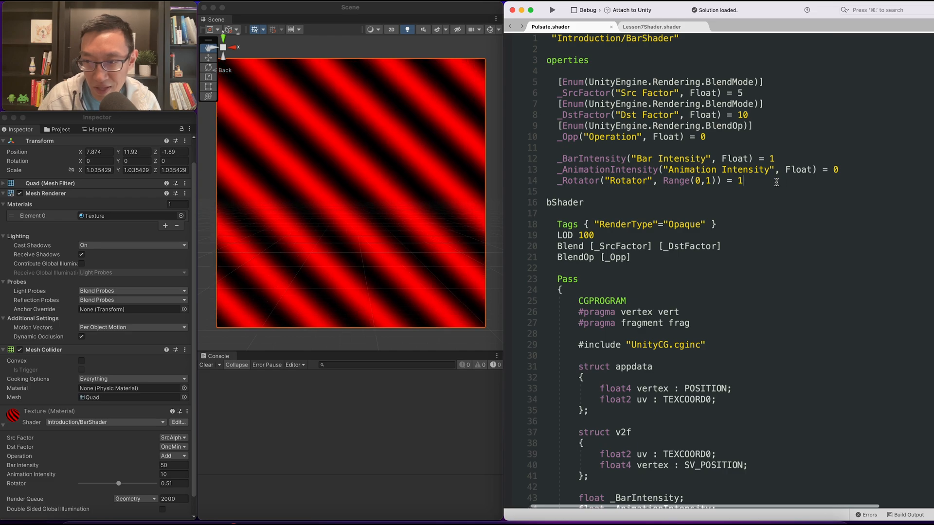
- Add _ColorOne/_ColorTwo color properties, return fixed4(rotate.xxx,1), and test the gradient with Rotator
text(_ColorOne("Color One", color) = (1,)
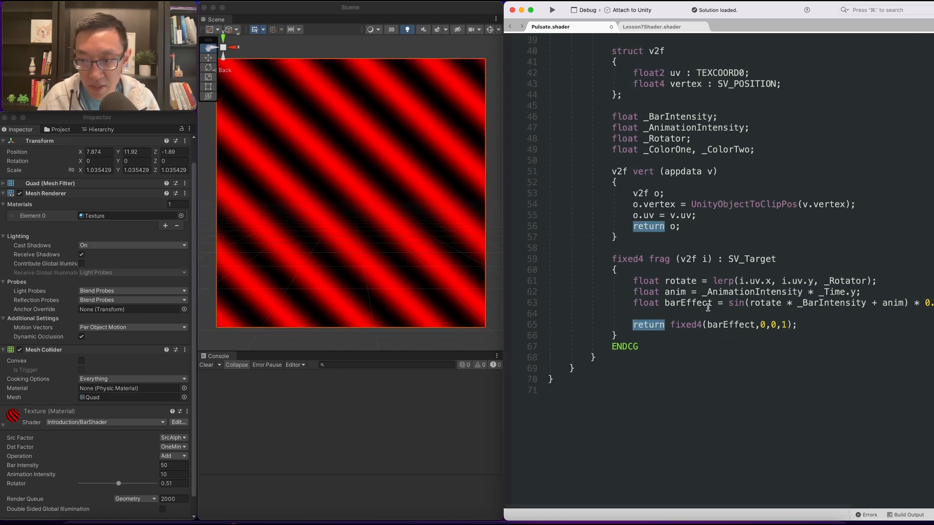
double_click(679, 281)
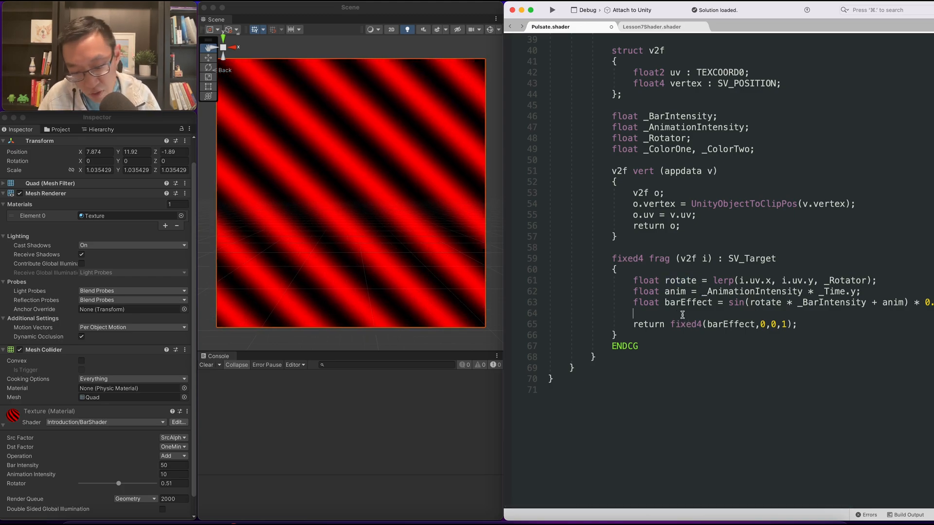
text(return fixed4(rotate.xxx,)
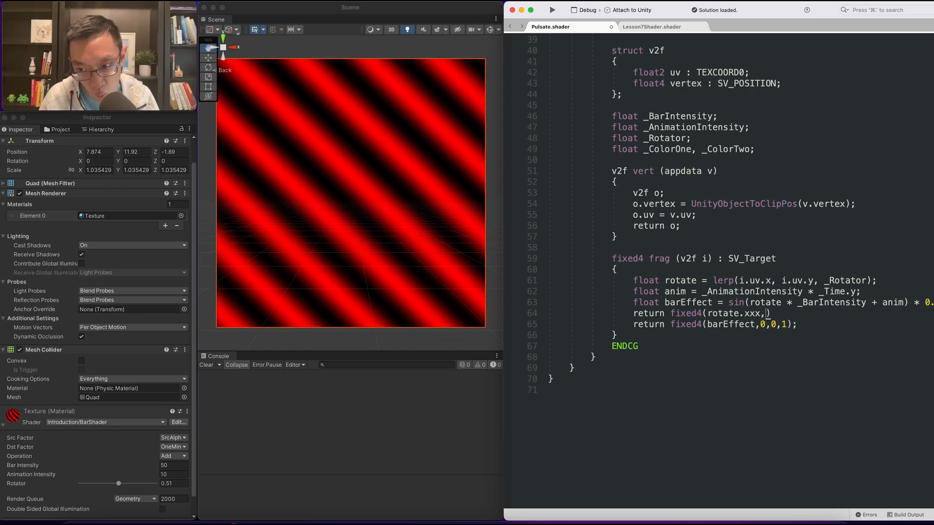
text(1)
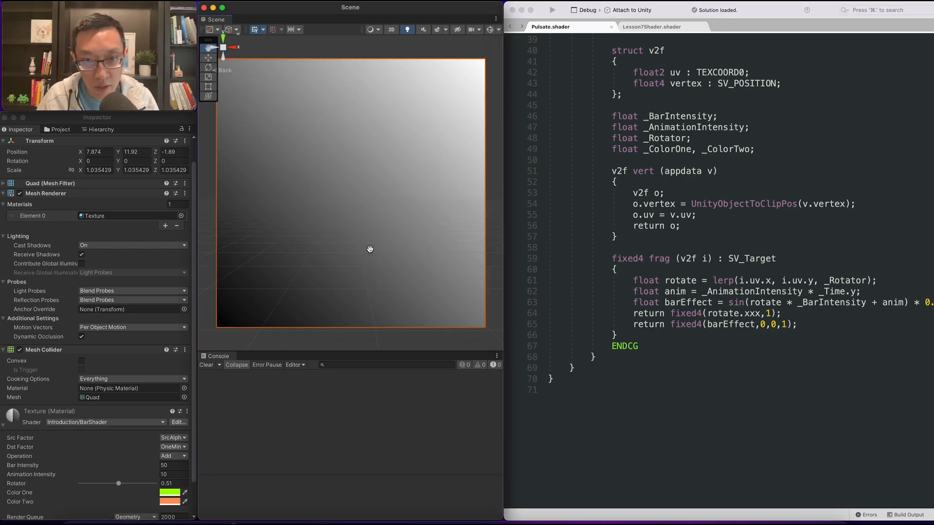
mouse_move(493, 66)
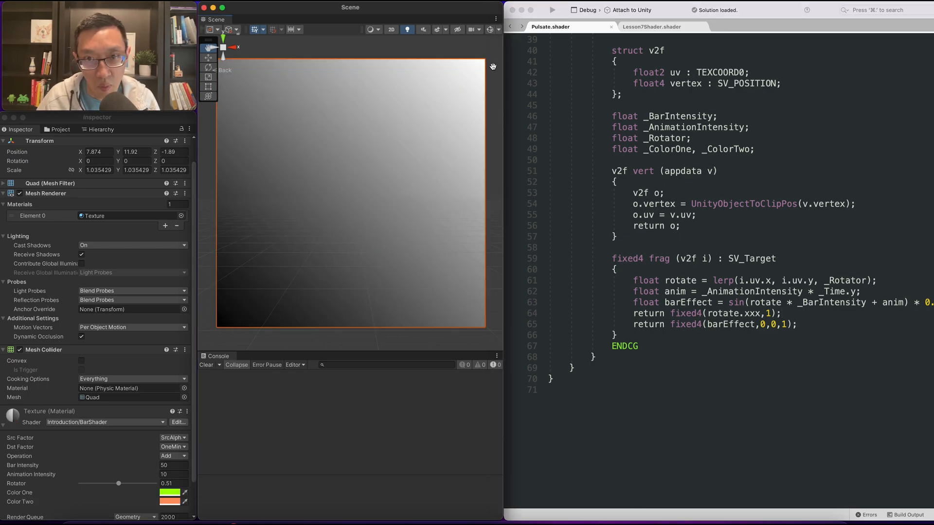
drag(118, 483, 155, 483)
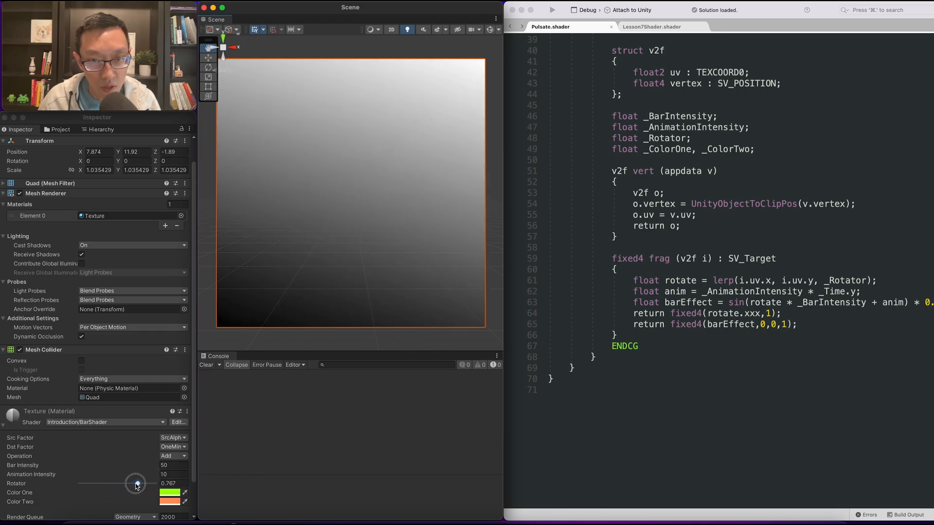
- In frag, compute mixedColor = lerp(_ColorOne.rgb, _ColorTwo.rgb, rotate) and return it
drag(136, 483, 123, 483)
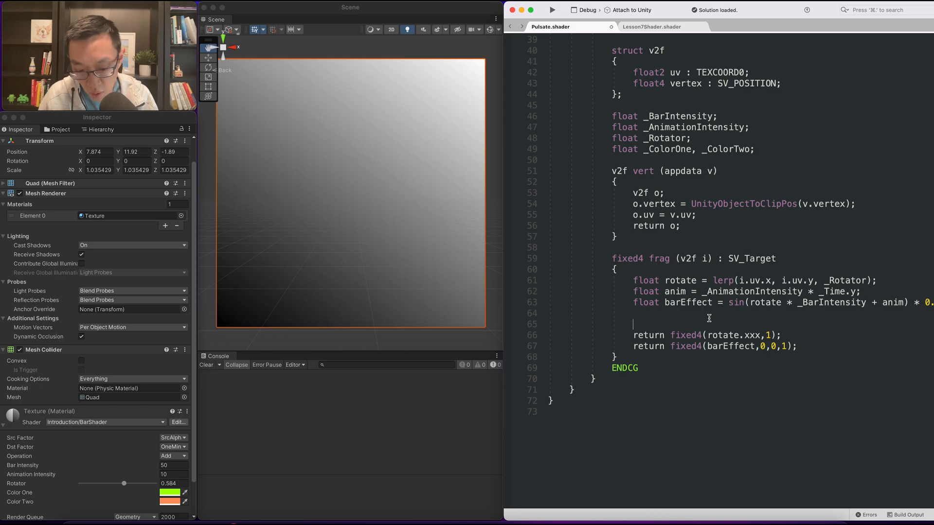
text(float m)
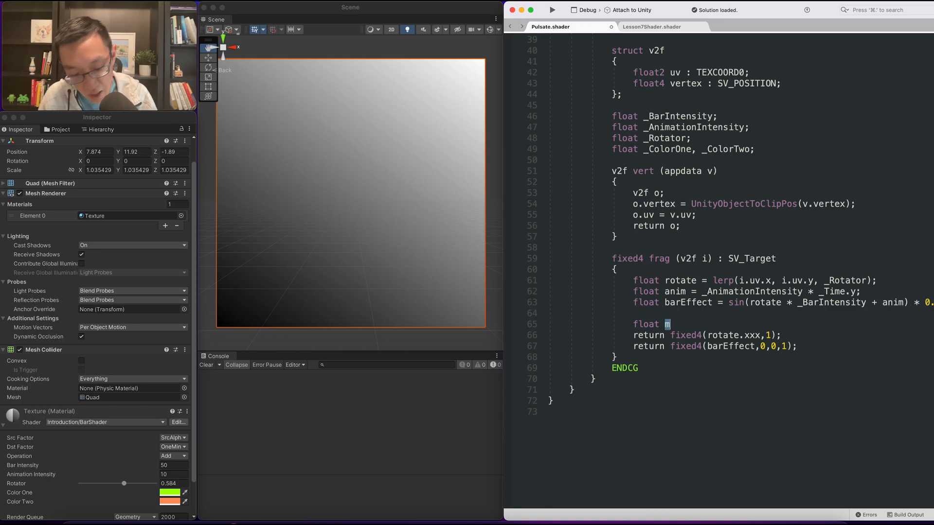
text(ixedColor =)
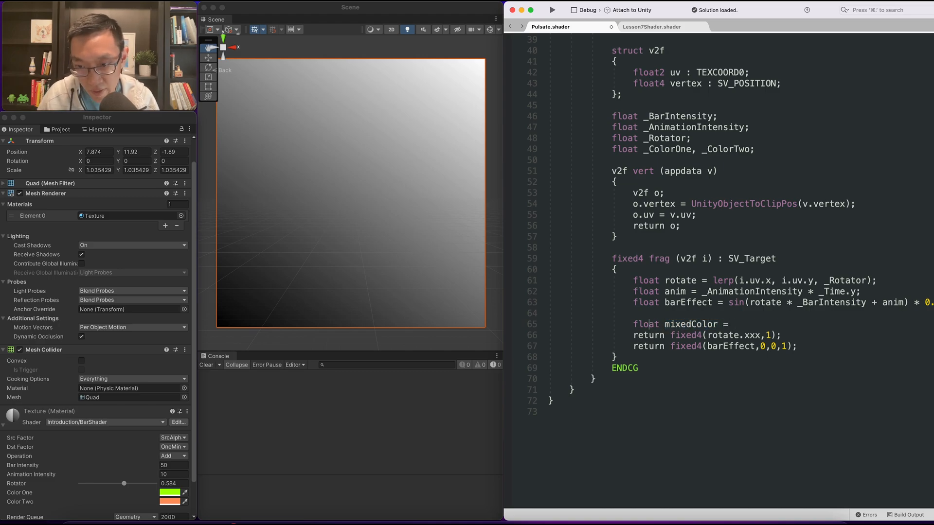
double_click(695, 323)
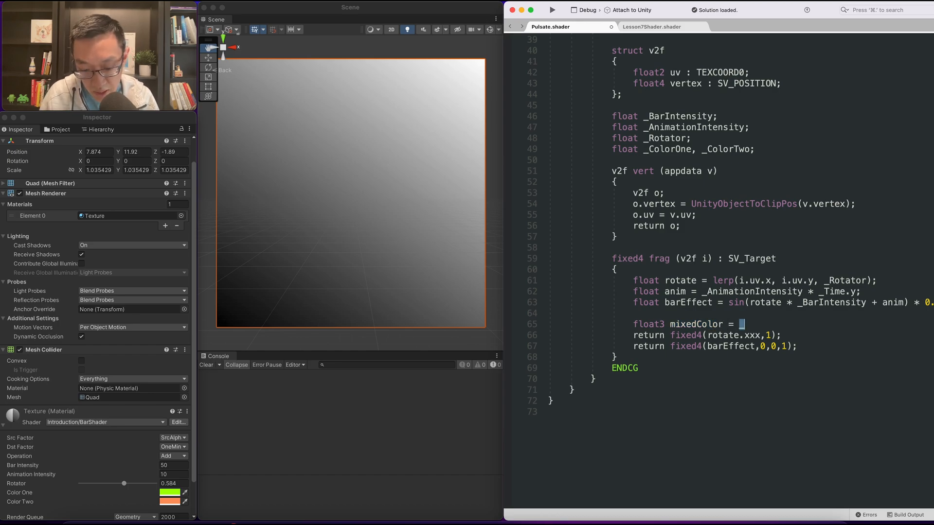
text(lerp)
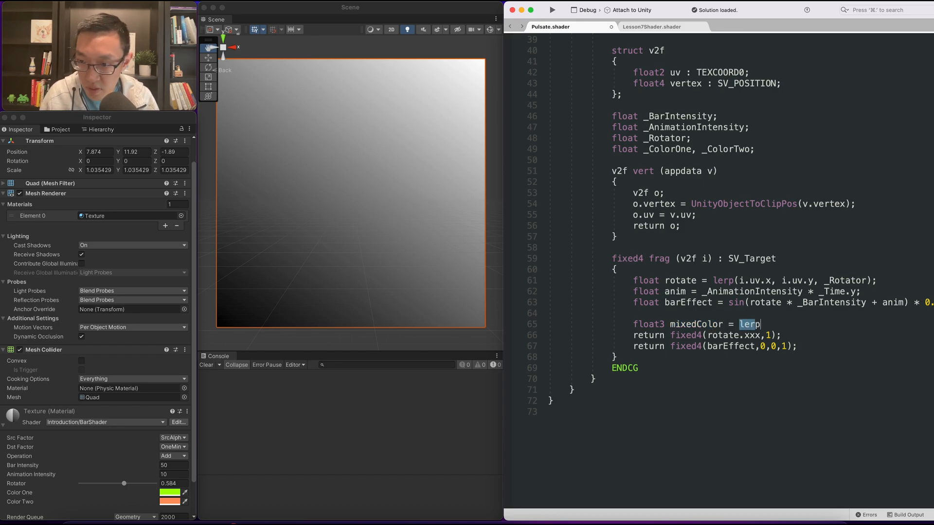
text((_ColorOne)
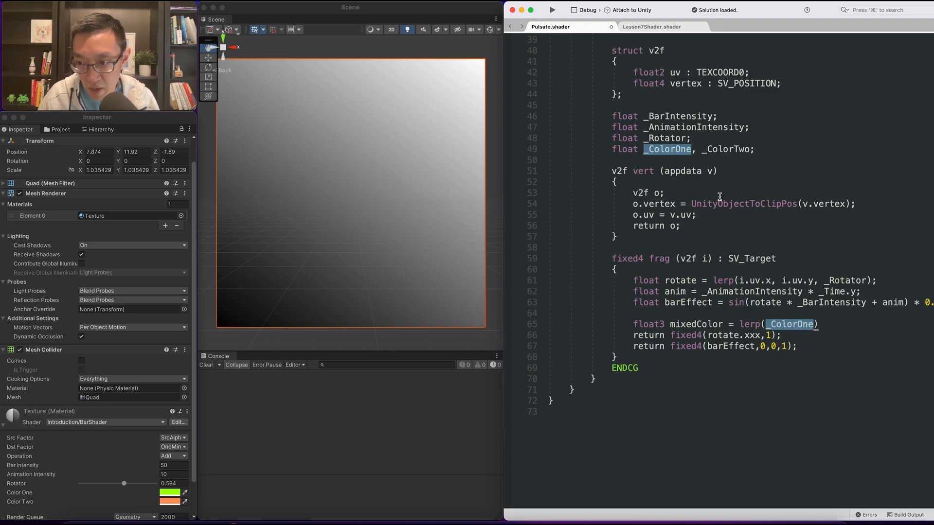
text(.rgb, _ColorTwo.rgb,)
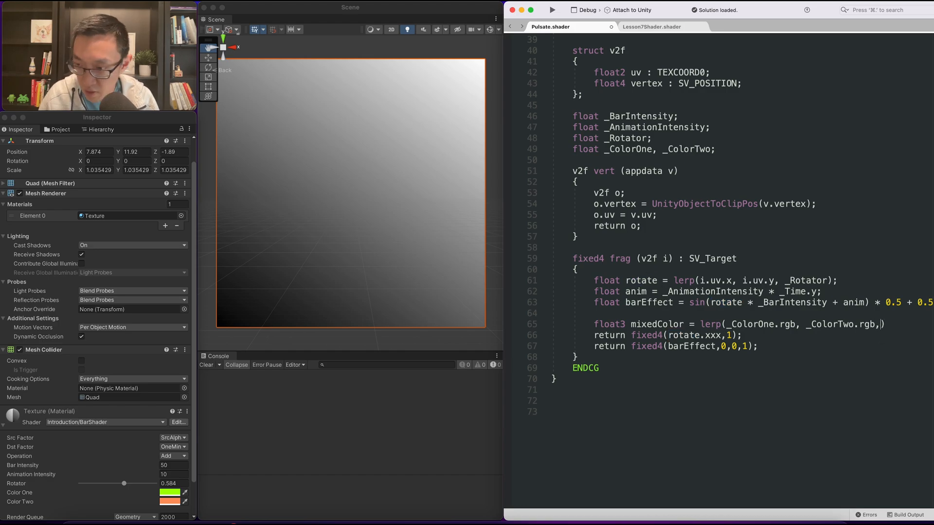
text(rotate);)
click(668, 335)
text(mixedColo)
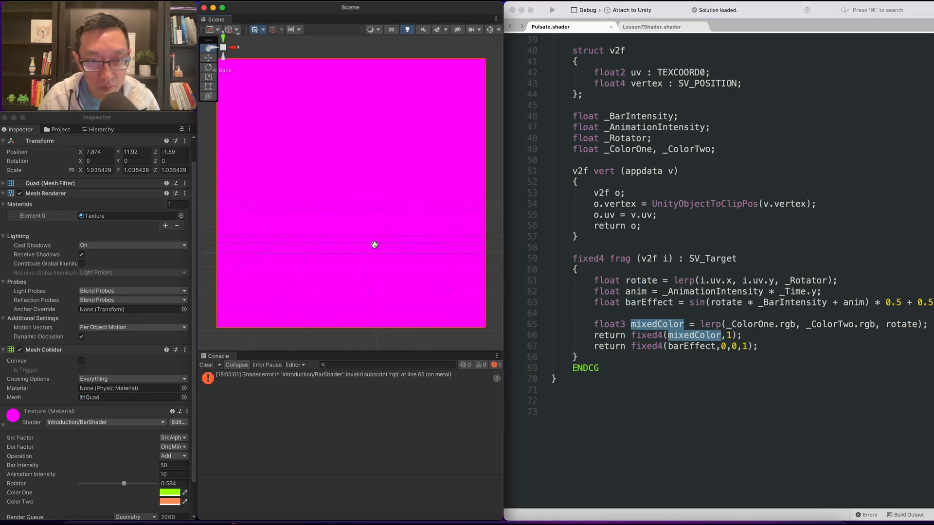
mouse_move(709, 338)
text(4)
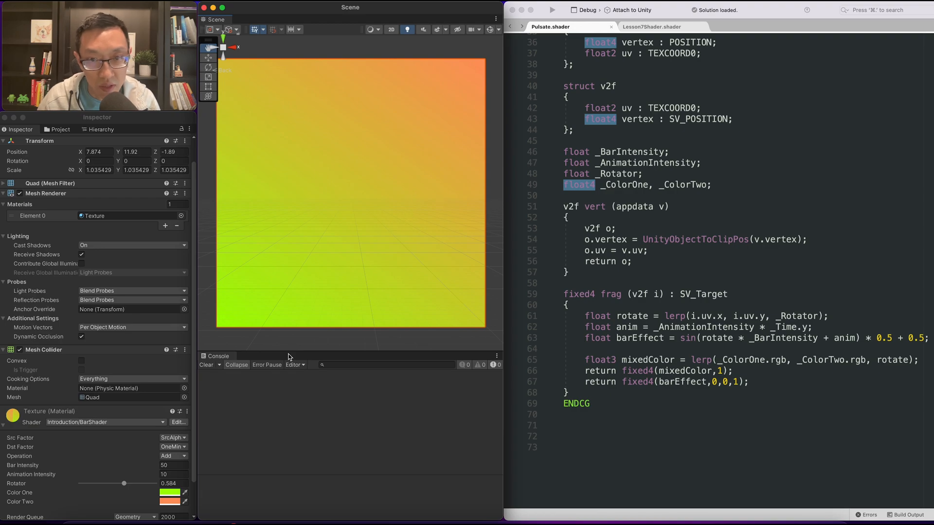
- Set Color One to red and Color Two to blue, then tune Rotator around 0.15
click(169, 492)
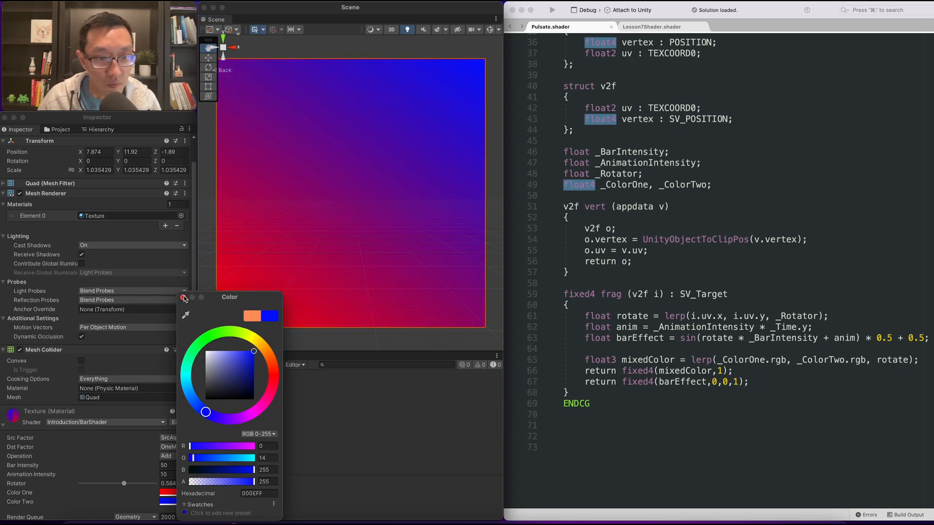
click(183, 297)
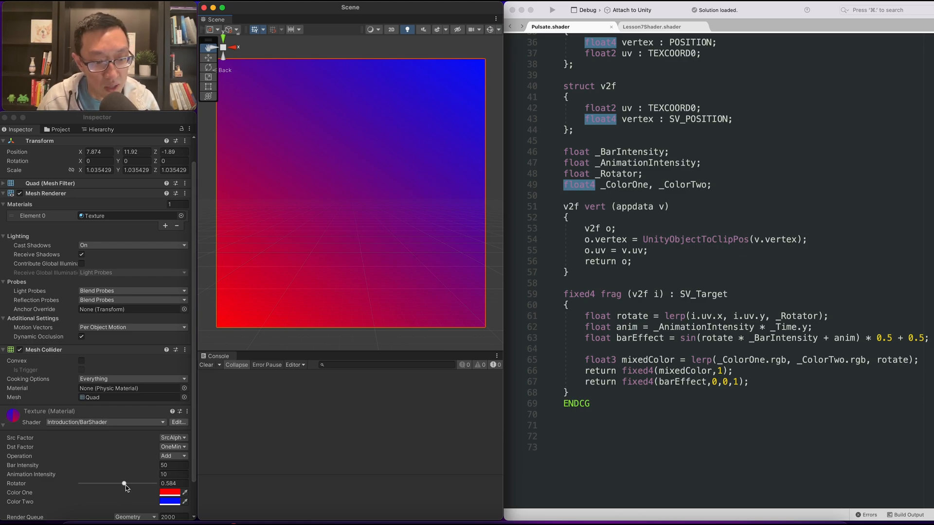
drag(124, 484, 87, 480)
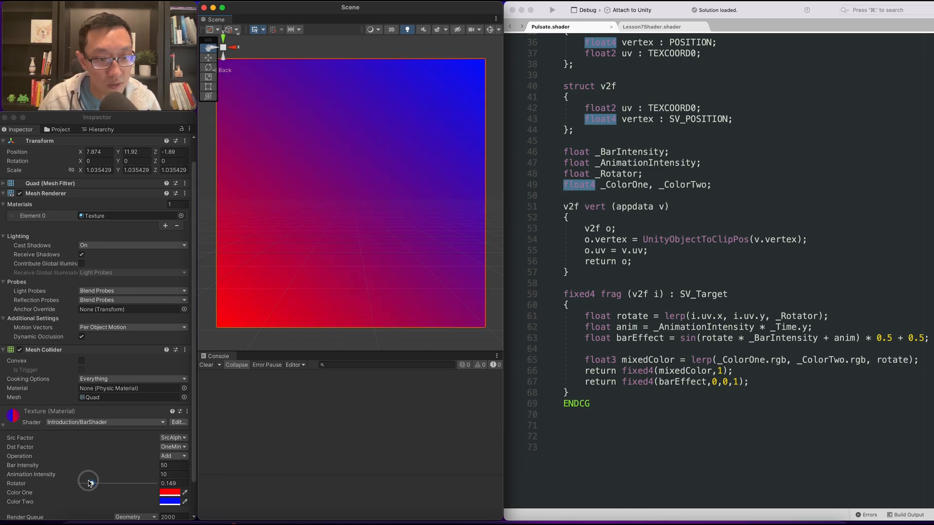
drag(88, 483, 113, 483)
text( * barEf)
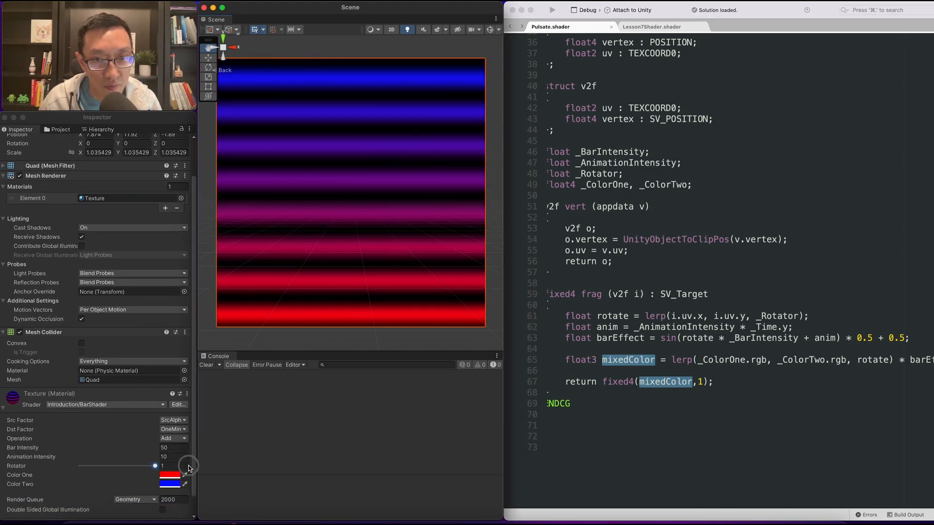
- Tilt the stripes diagonally and set Color One to red in the colour picker
drag(155, 466, 126, 466)
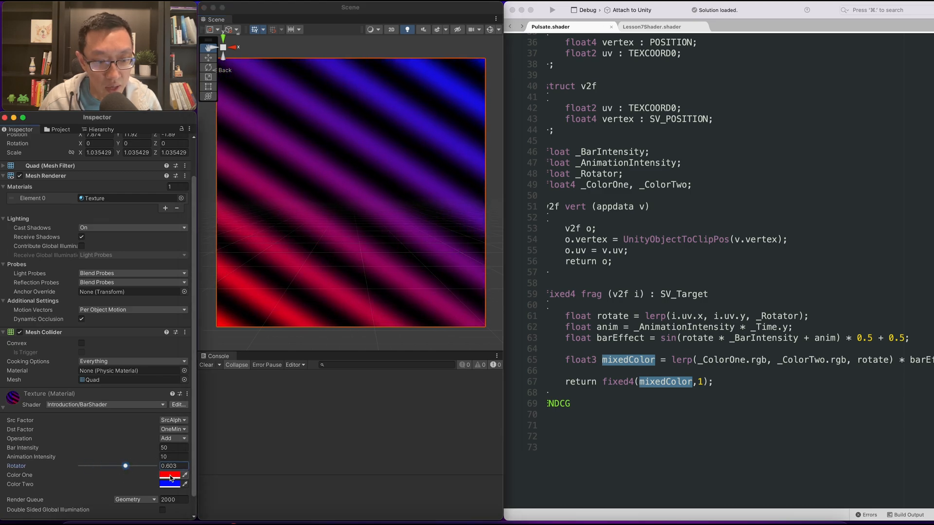
click(169, 485)
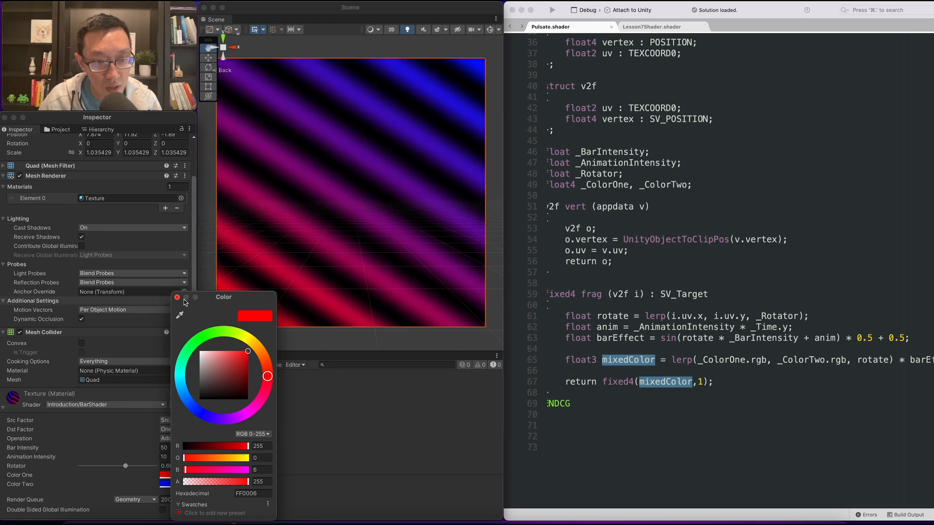
click(177, 298)
text(barEffect)
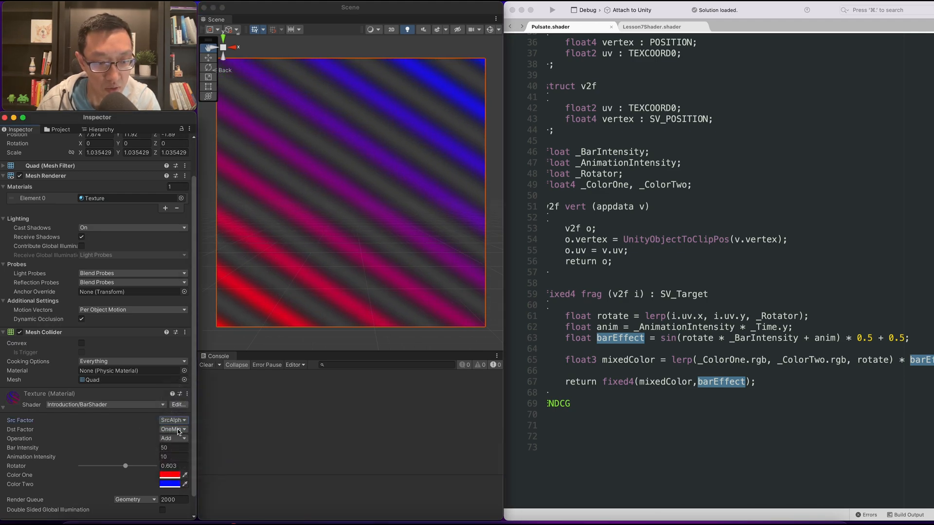
- Set Dst Factor to OneMinusSrcAlpha and multiply barEffect by mixedColor's alpha
click(173, 429)
text( * mixedColor.a)
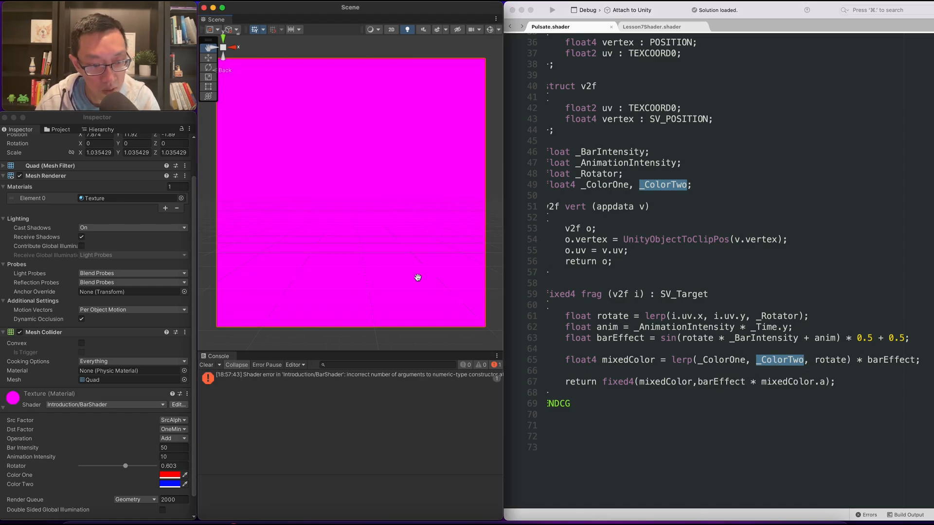
scroll(down, 3)
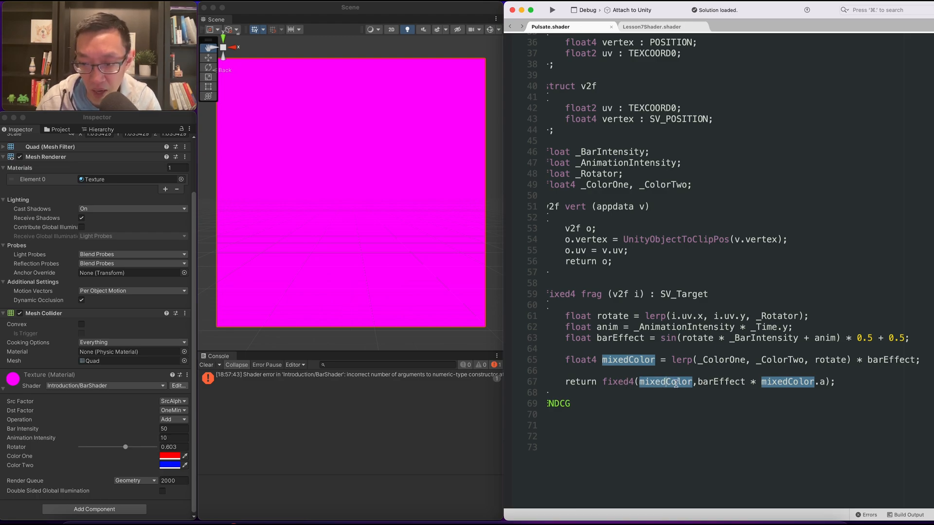
text(.rgb)
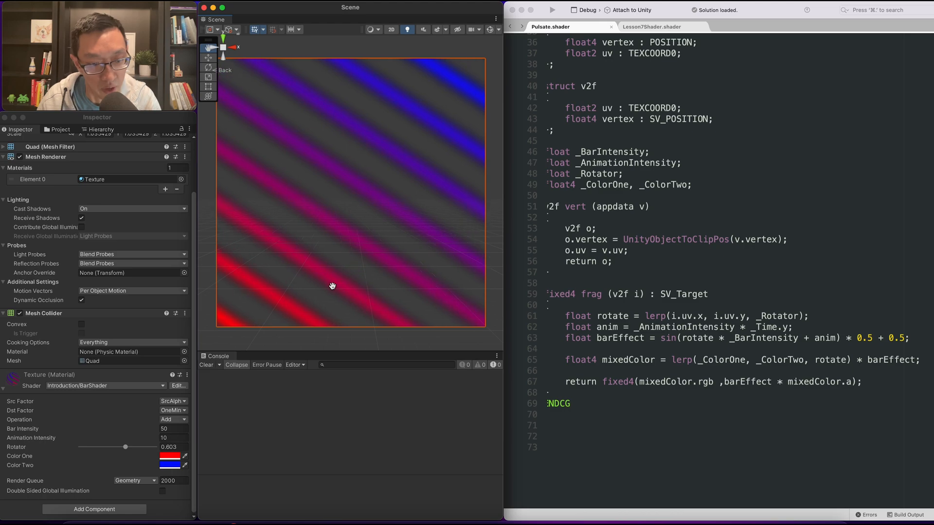
click(169, 457)
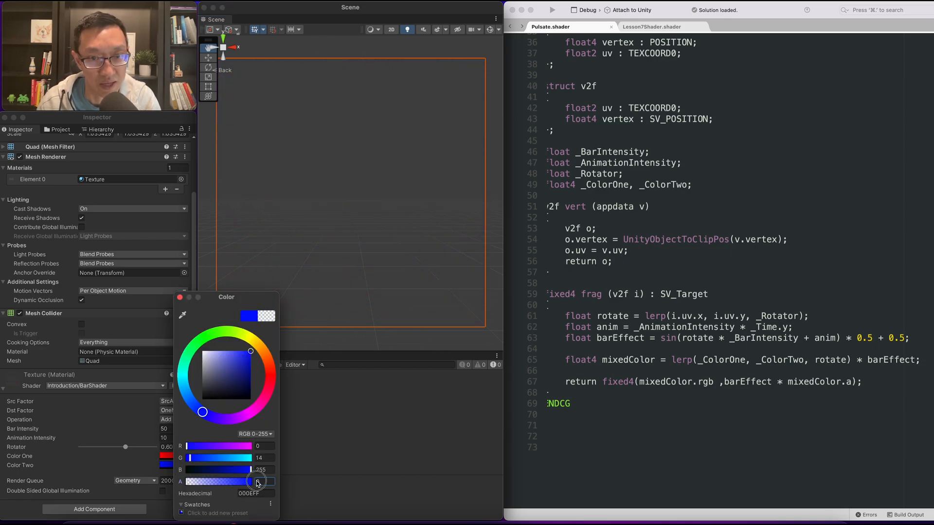
- Lower Color Two's alpha to make it mostly transparent and set Bar Intensity to 100
drag(258, 481, 227, 482)
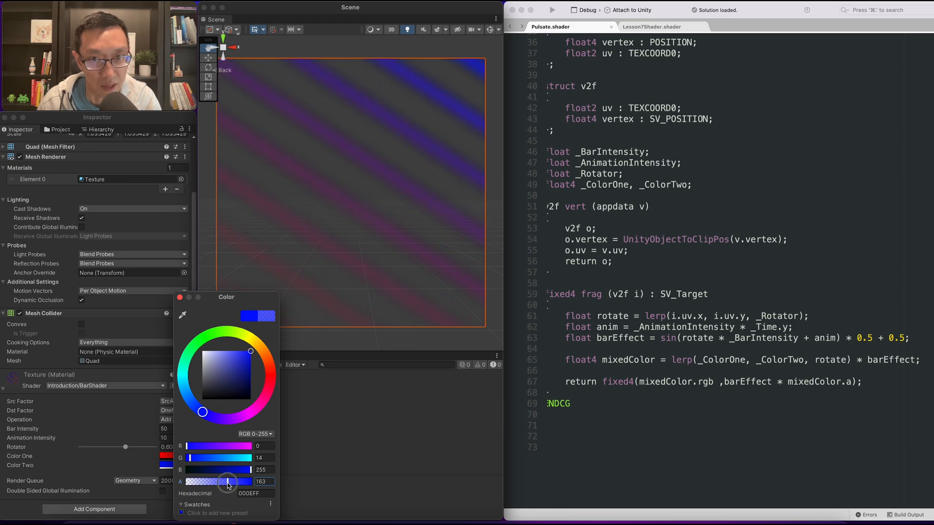
drag(226, 481, 256, 481)
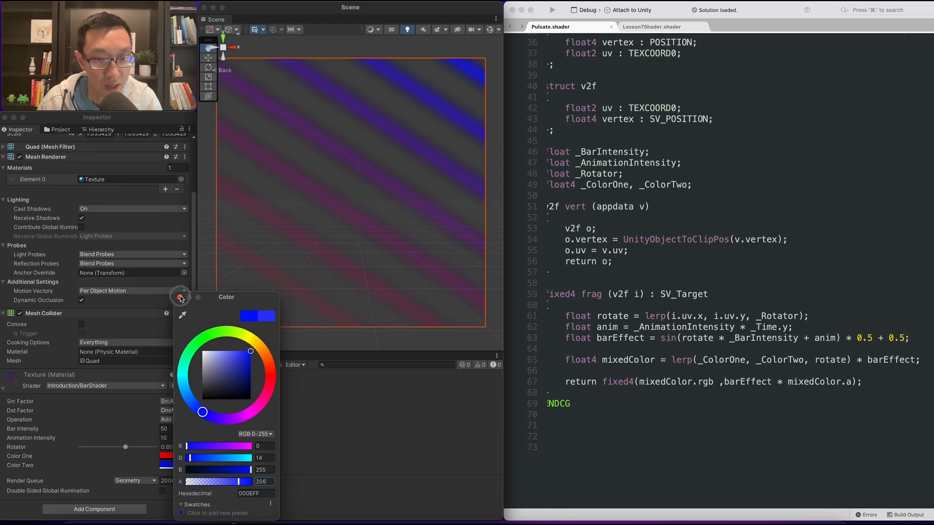
click(181, 297)
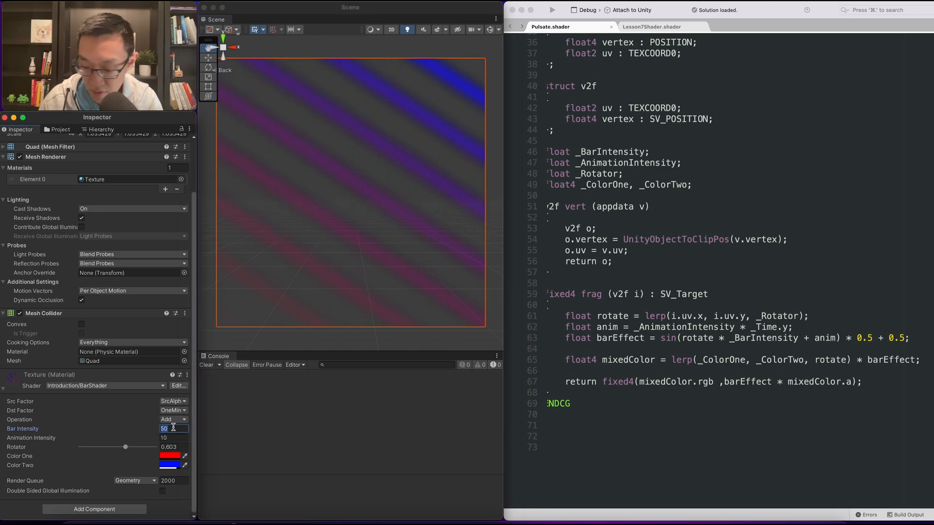
text(100)
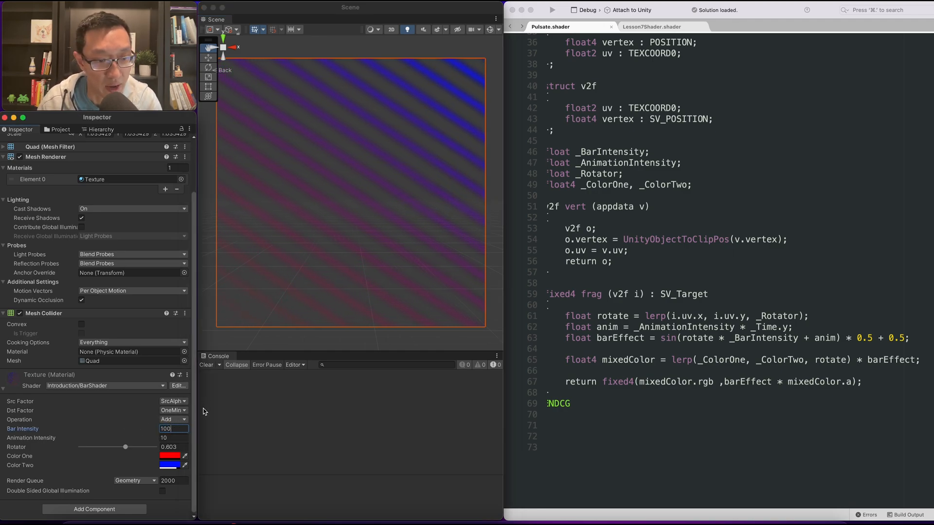
- Turn the stripes nearly vertical with Rotator about 0.158 and make Color One white
drag(125, 447, 112, 447)
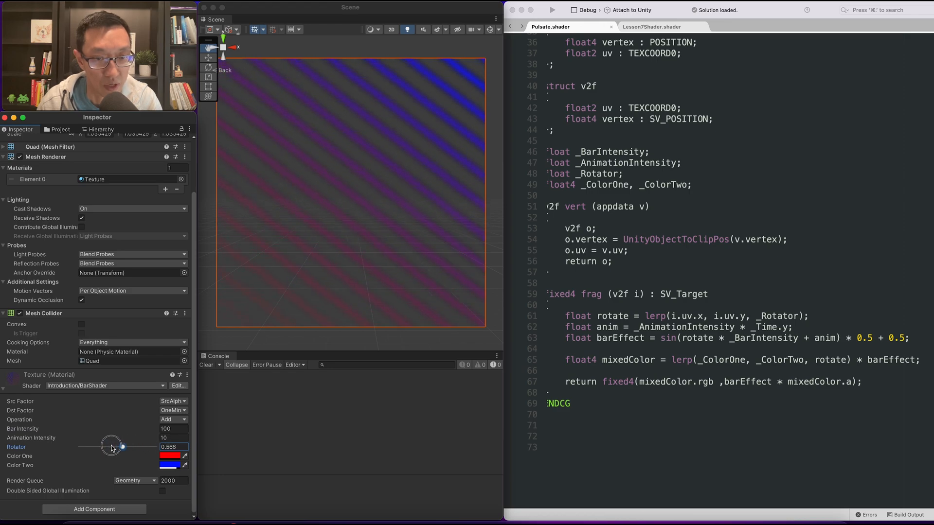
drag(111, 447, 90, 447)
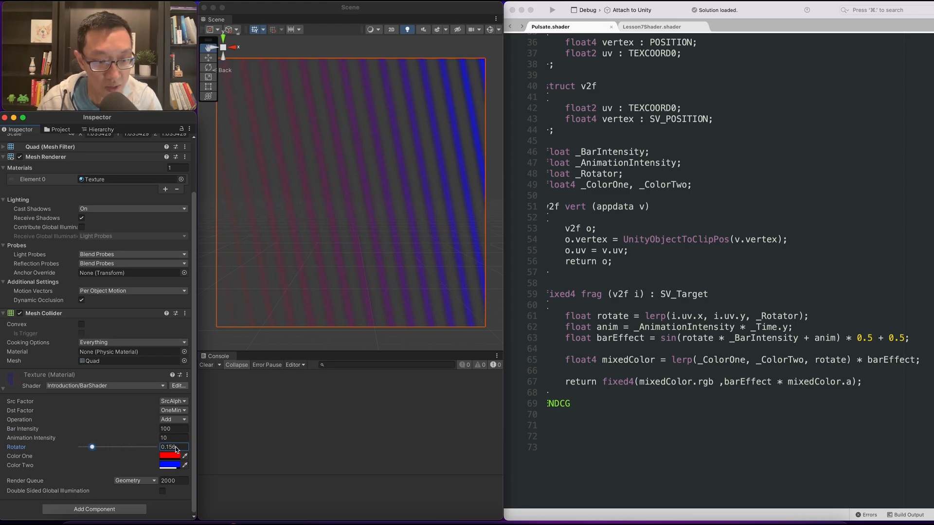
click(170, 456)
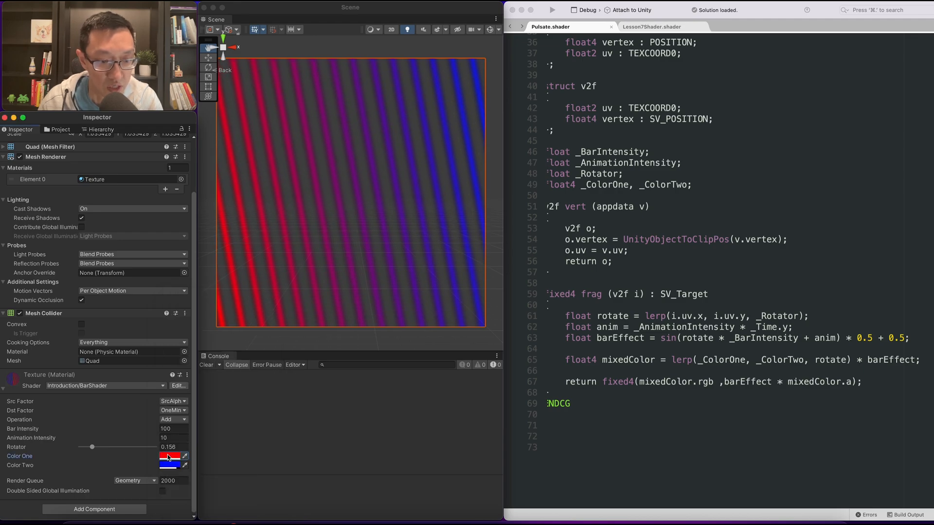
click(170, 457)
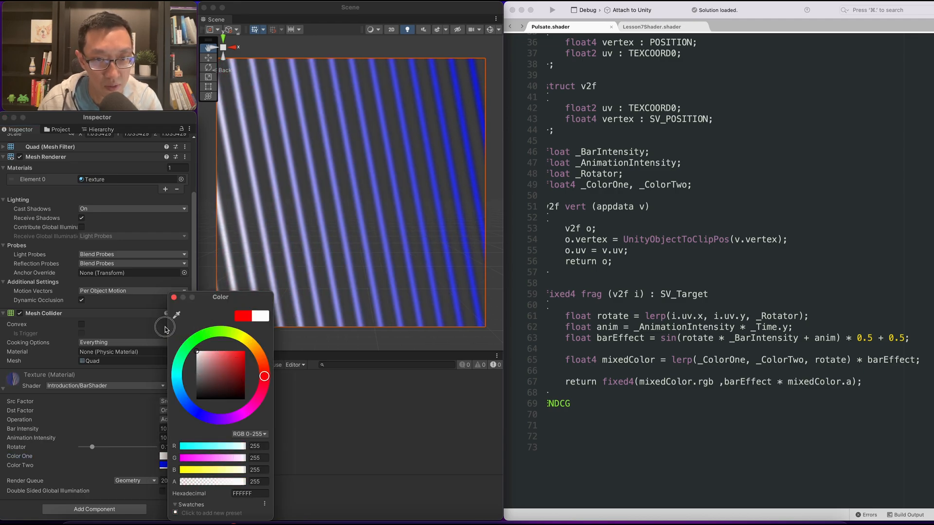
click(173, 297)
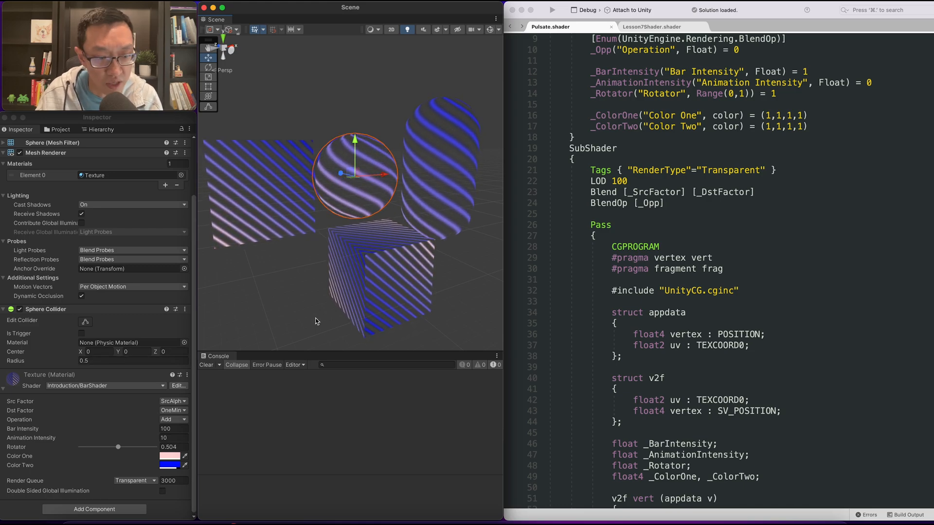
- Swing Rotator back to about 0.516 for diagonal stripes and set Color One to red
drag(117, 447, 101, 447)
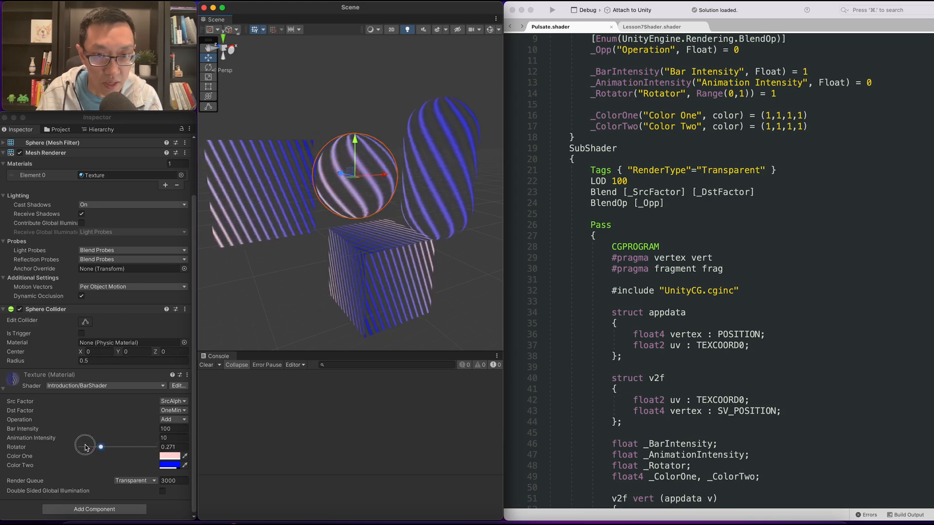
drag(100, 447, 119, 447)
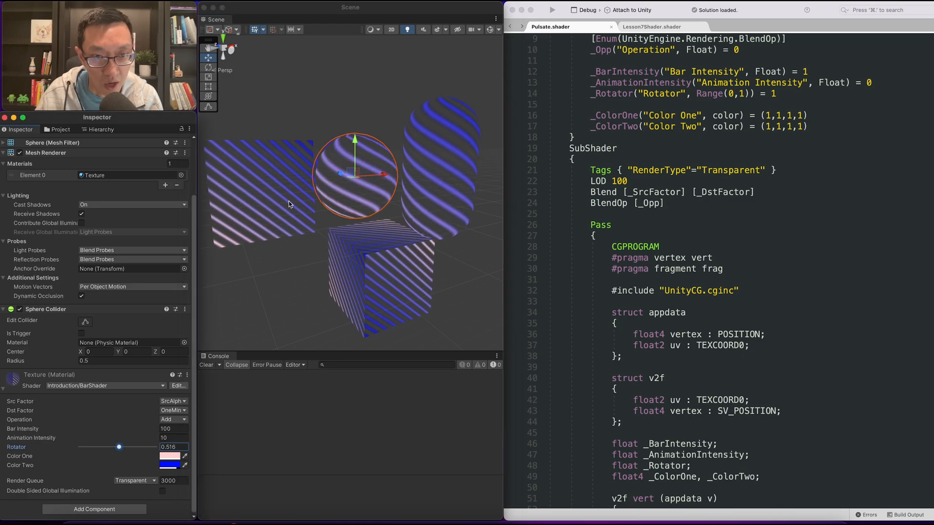
click(169, 456)
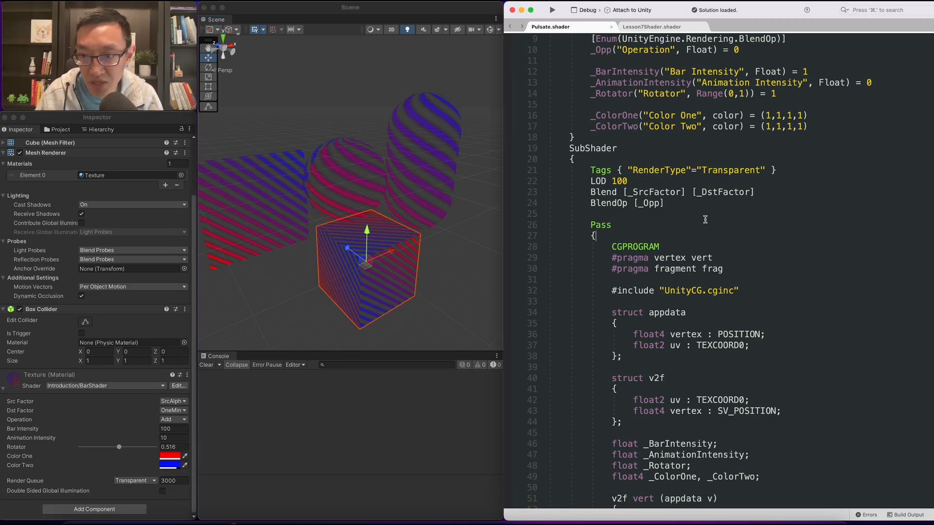
scroll(down, 3)
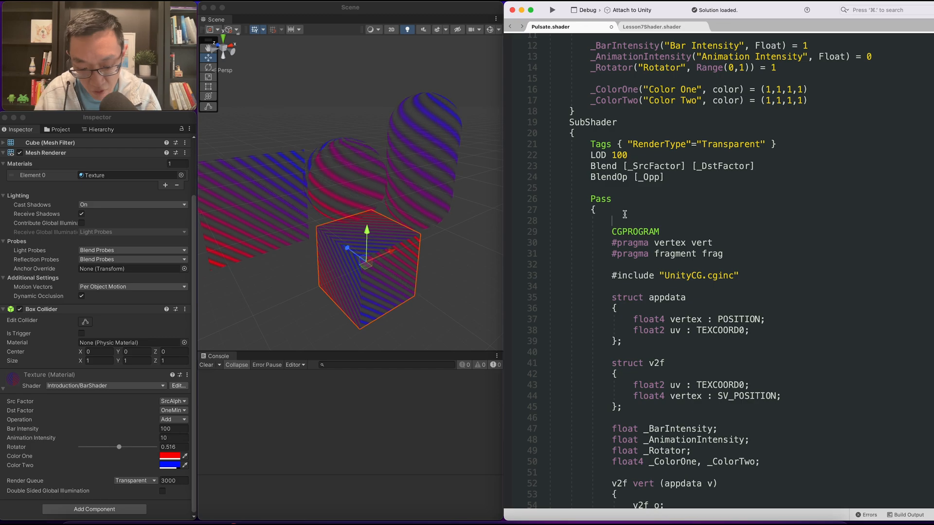
- Add Cull Front to the shader pass, change it to Cull Off, and inspect the sphere
text(Cull F)
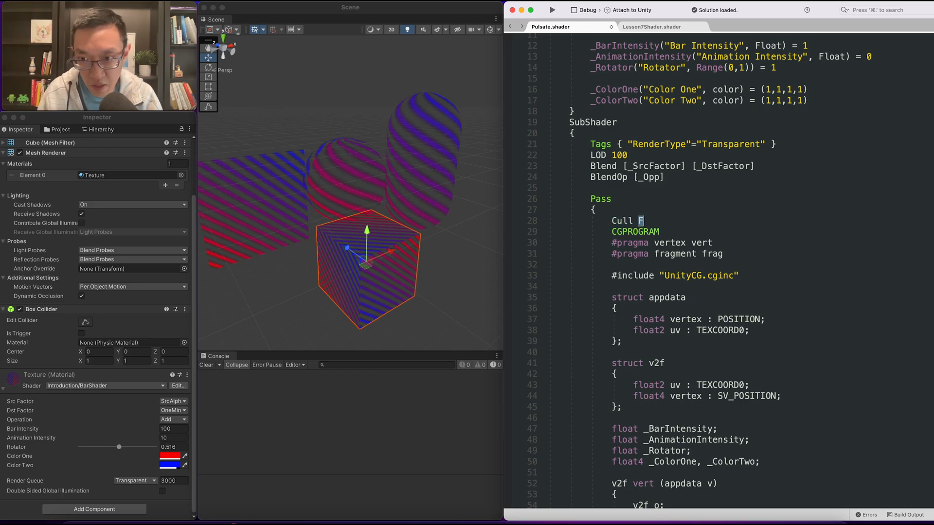
text(ront)
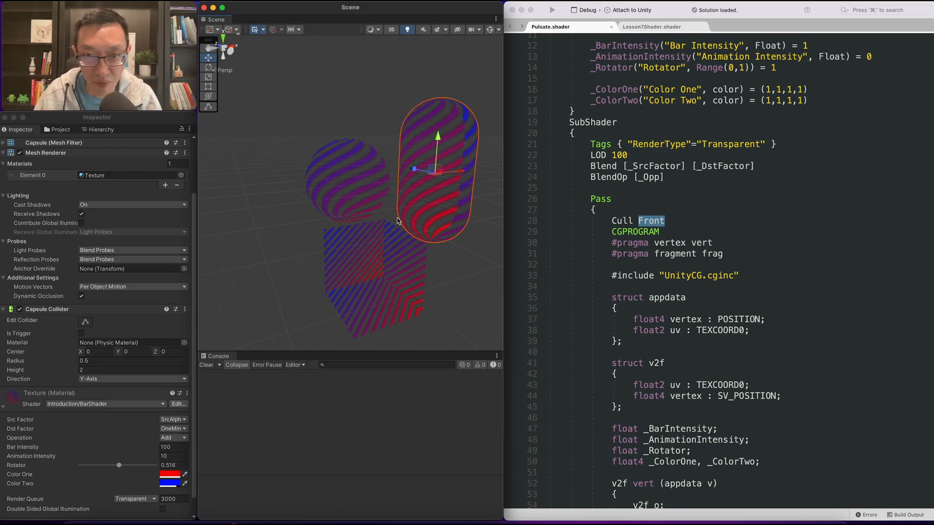
text(0)
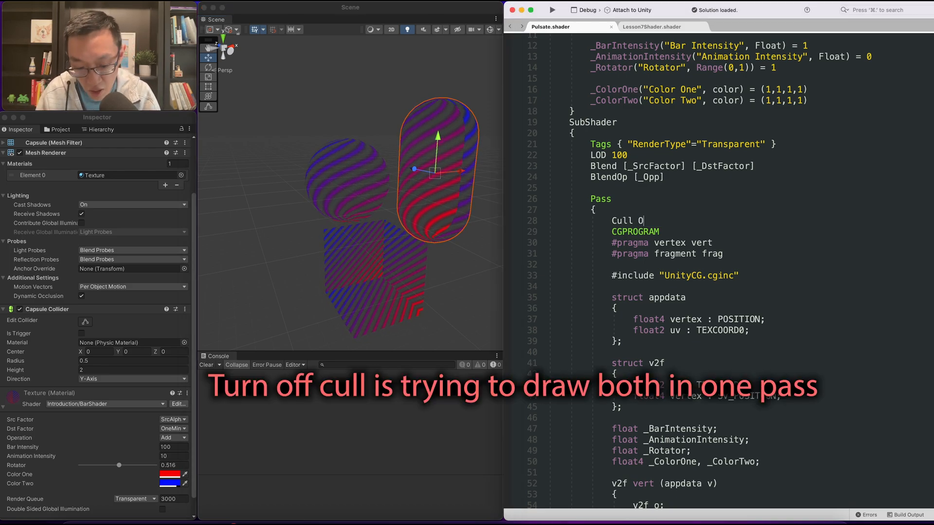
text(ff)
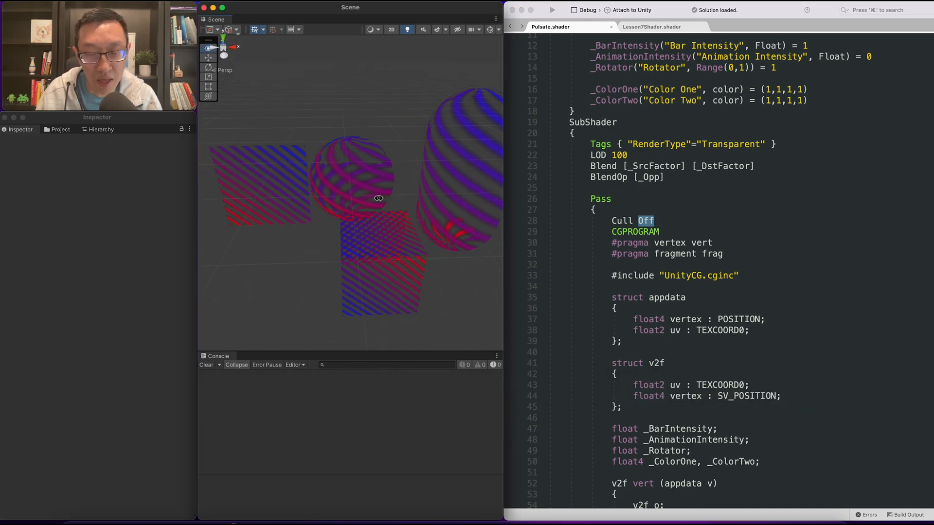
click(350, 179)
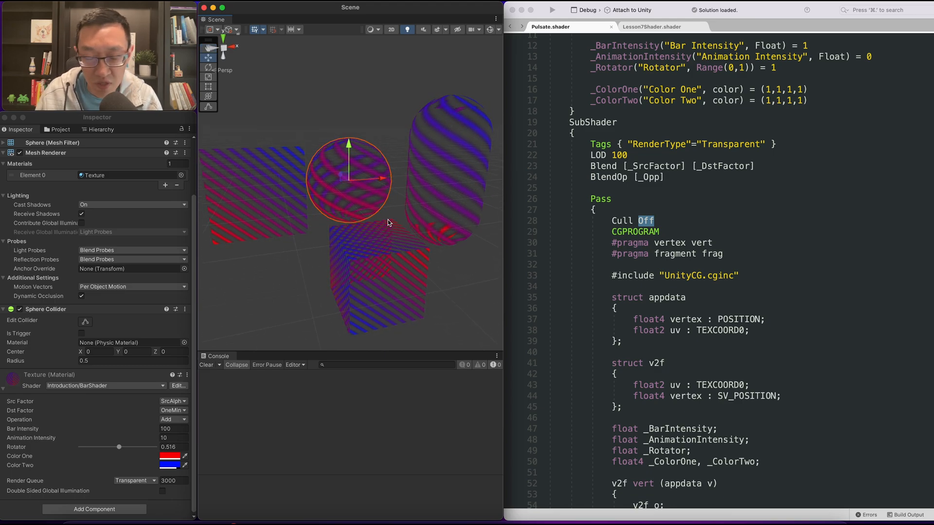
double_click(600, 199)
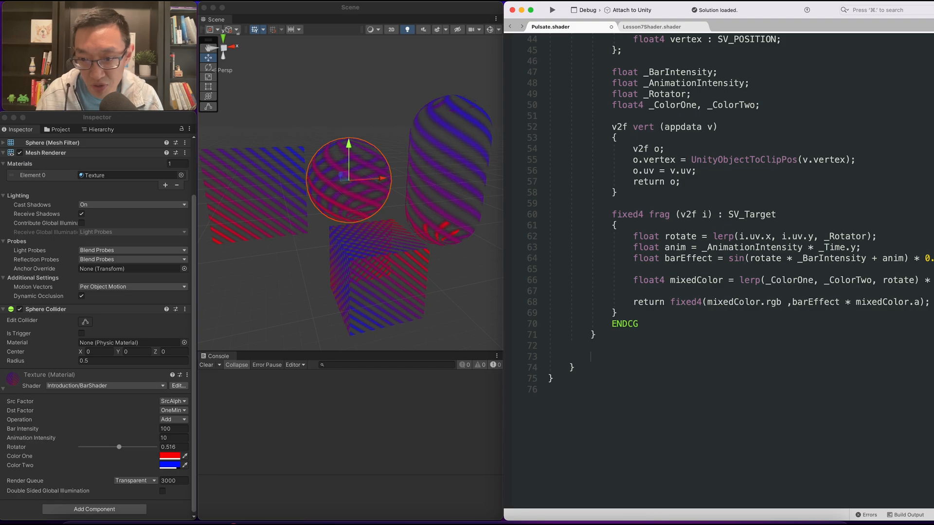
- Duplicate the Pass with Cull Back, then slide Rotator from vertical to 1 for horizontal stripes
scroll(down, 3)
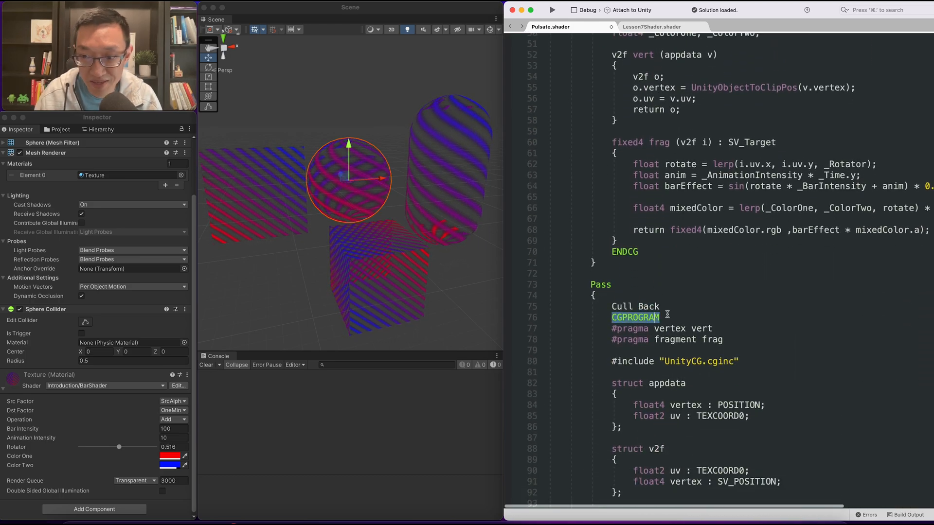
click(372, 273)
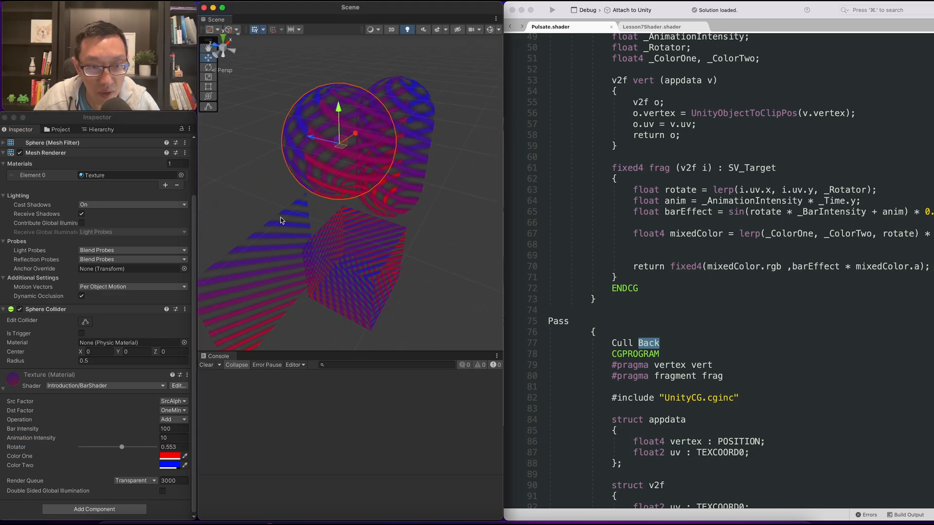
drag(122, 447, 79, 446)
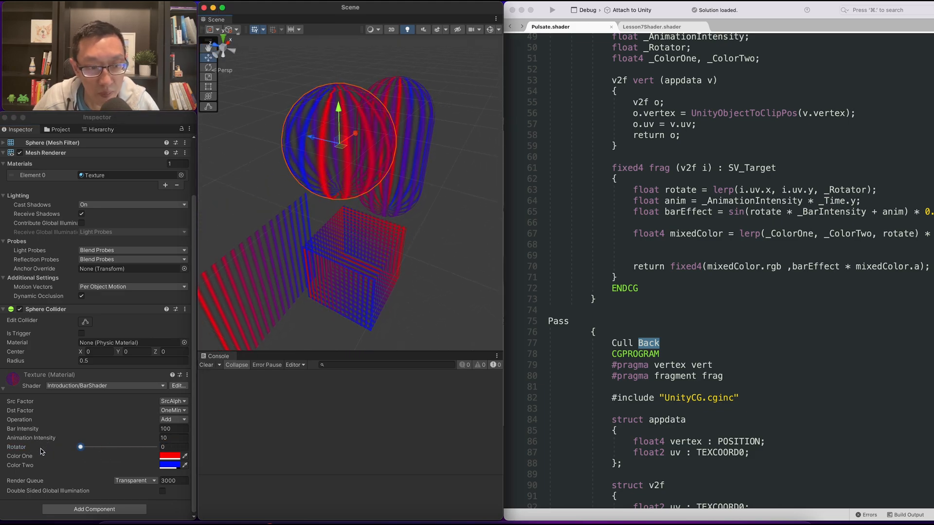
drag(81, 446, 154, 447)
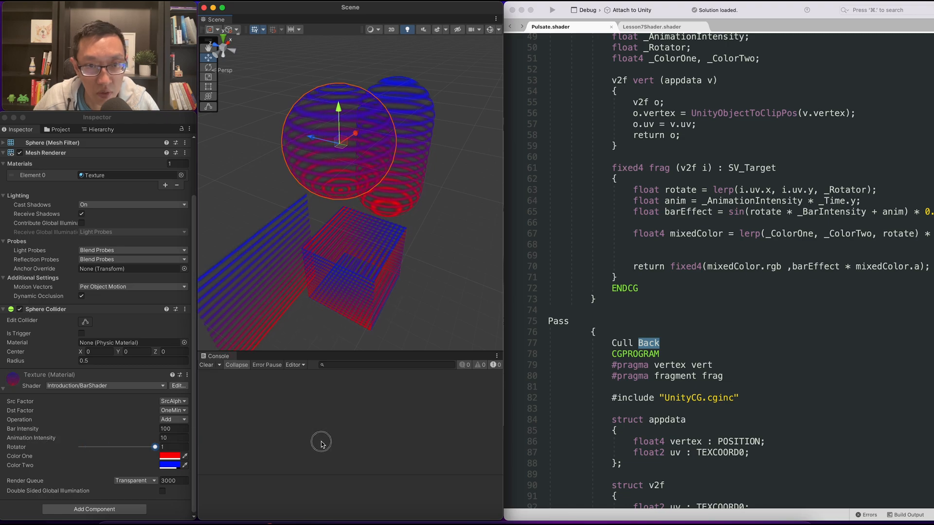